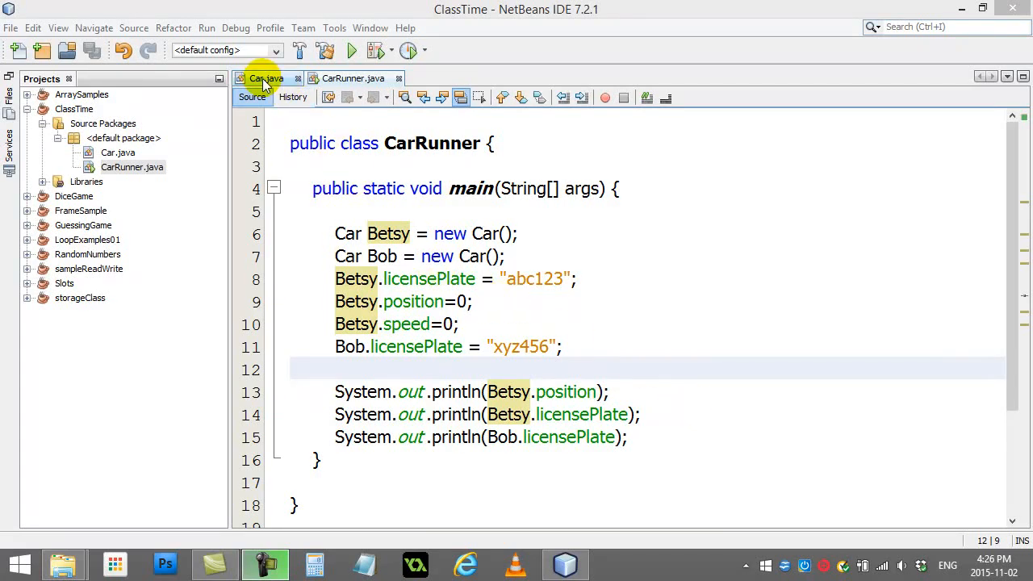
Switch between Car.java and CarRunner.java to compare them, ending on the Car class
click(266, 77)
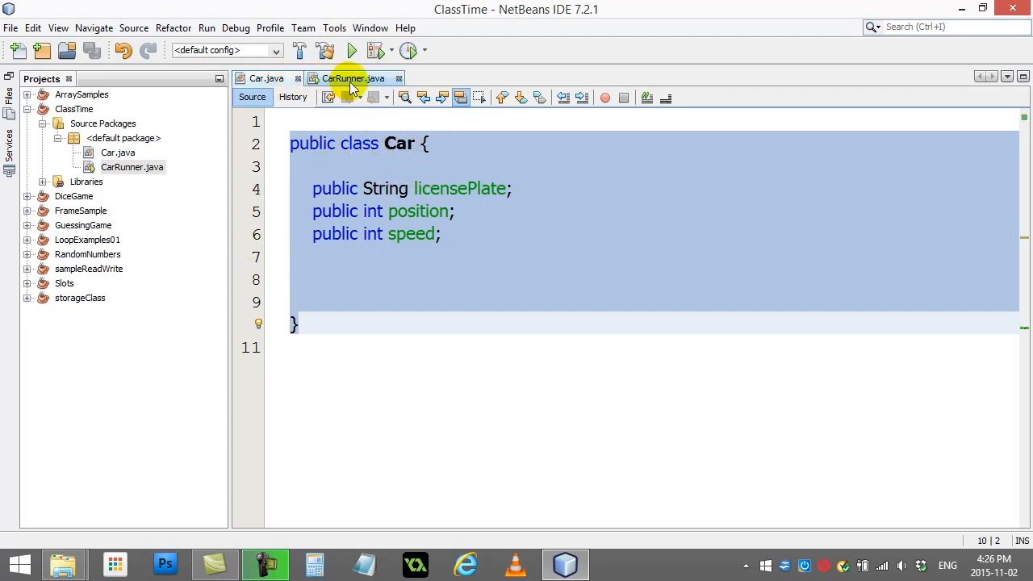
click(352, 77)
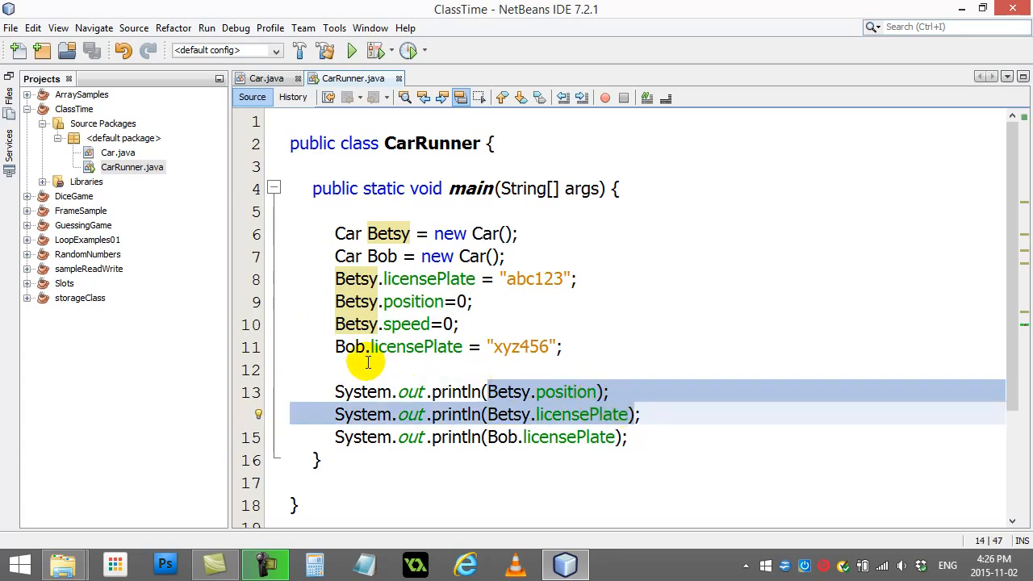
click(261, 78)
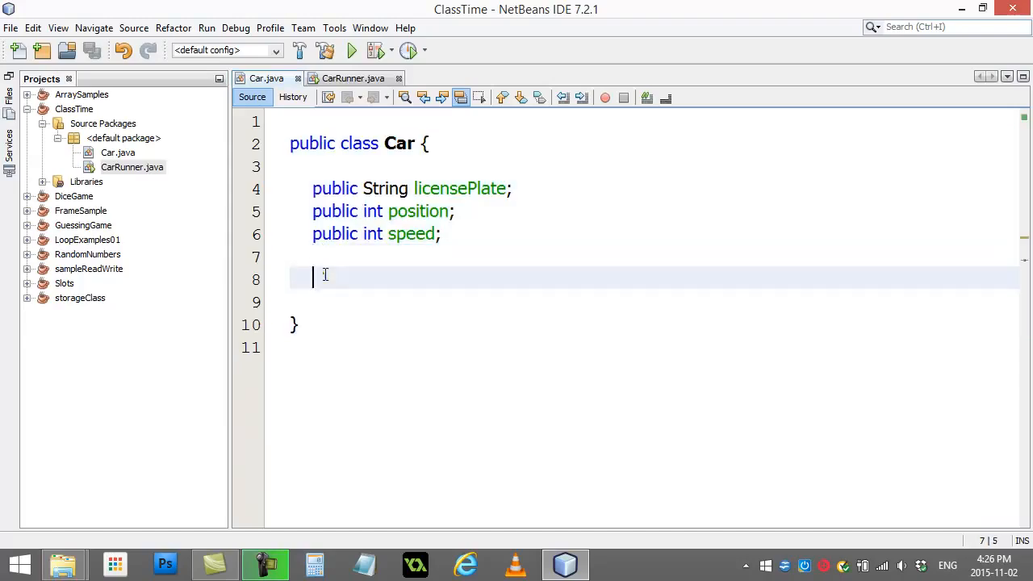
Add a no-argument Car() constructor that prints "Car created!"
click(321, 274)
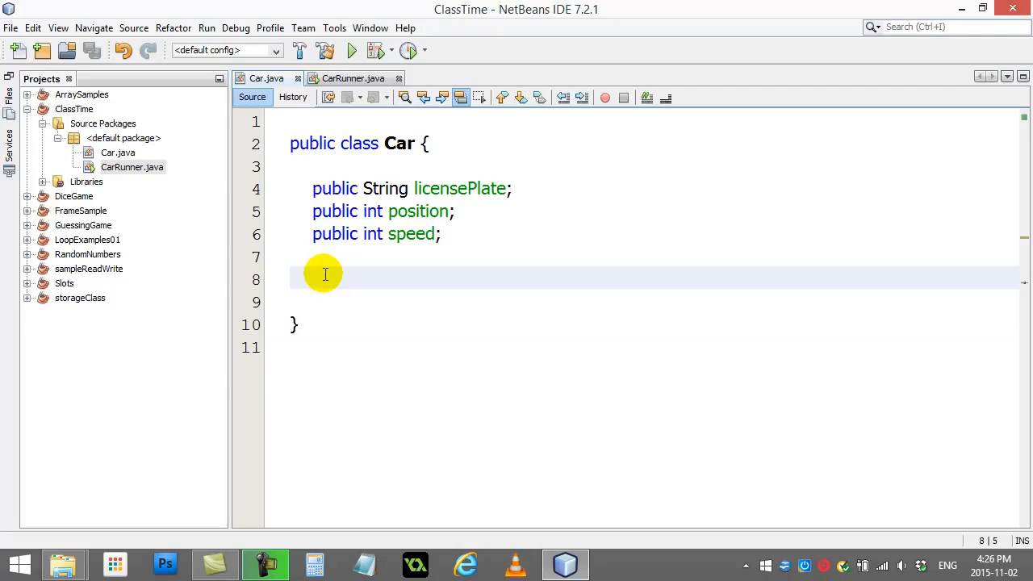
text(public)
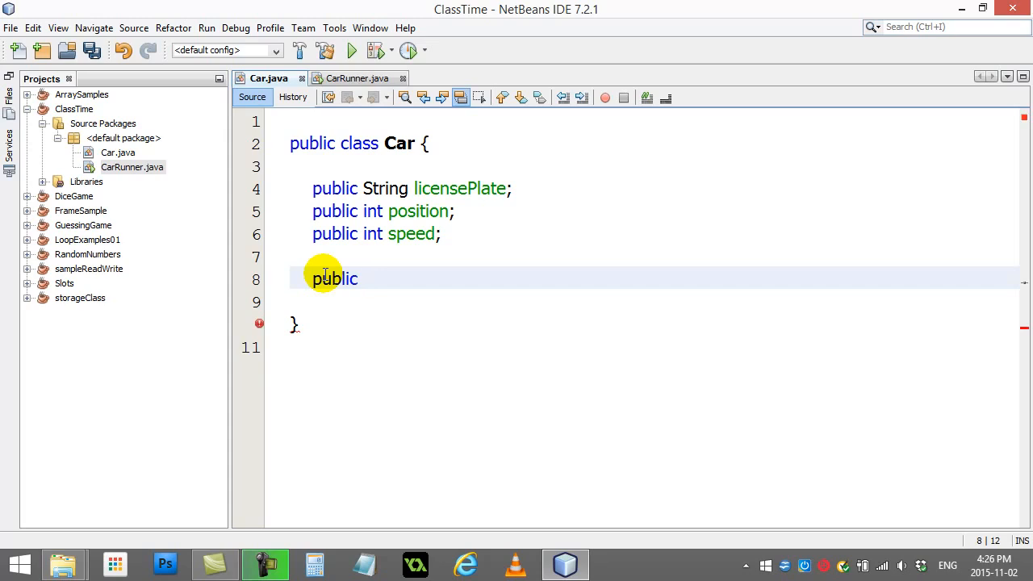
text(" ")
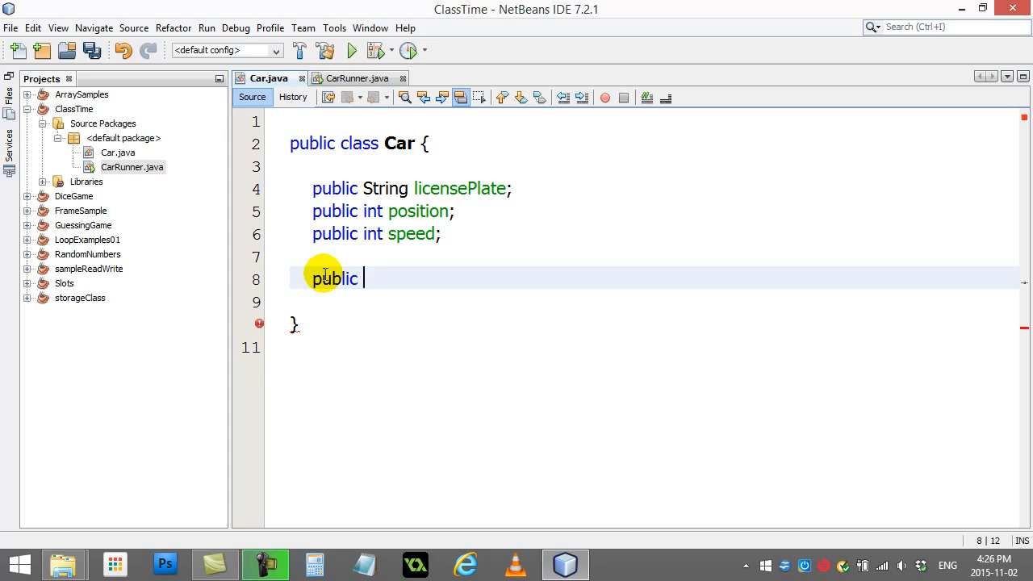
text(C)
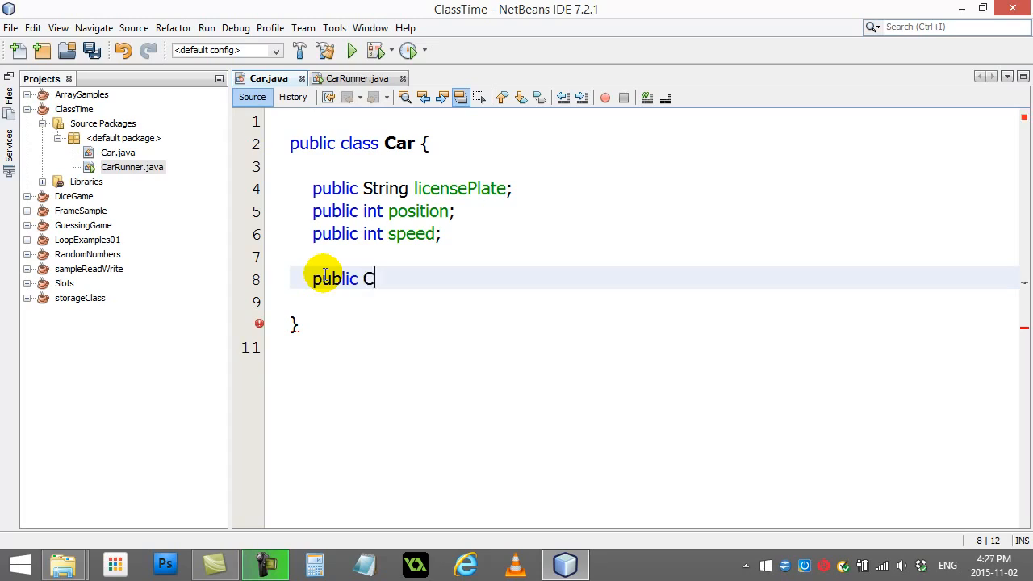
text(ar())
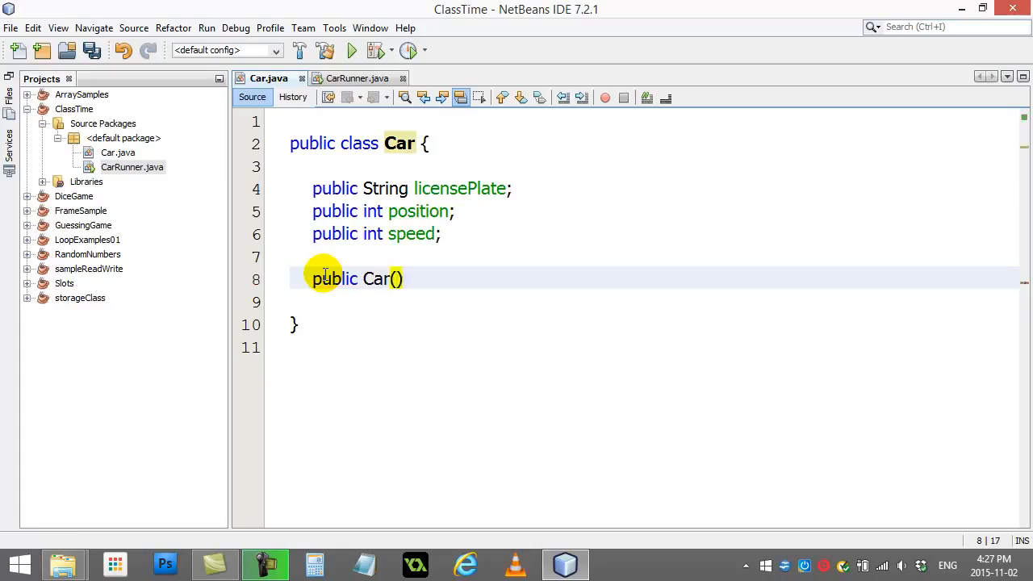
text({)
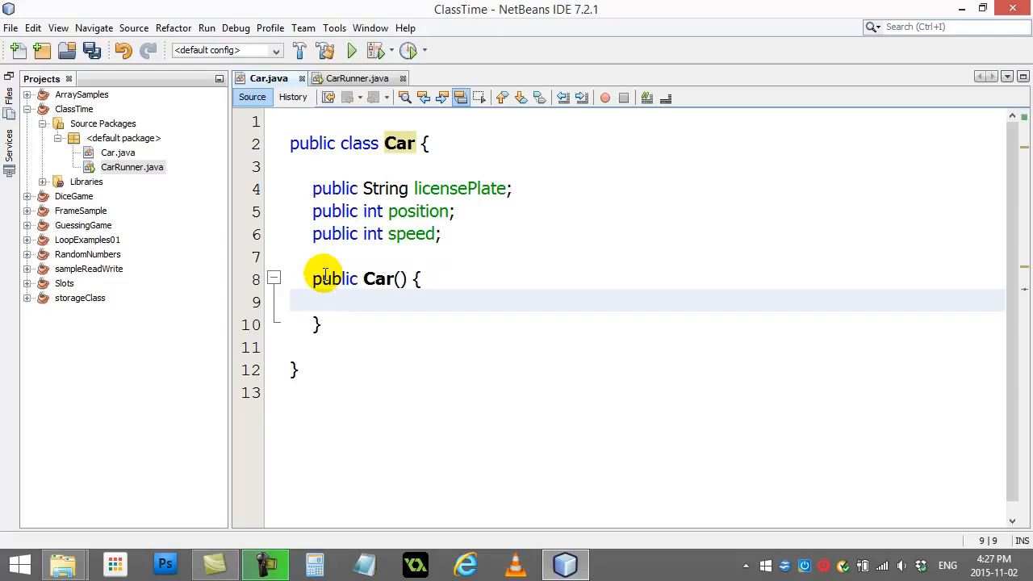
text(S)
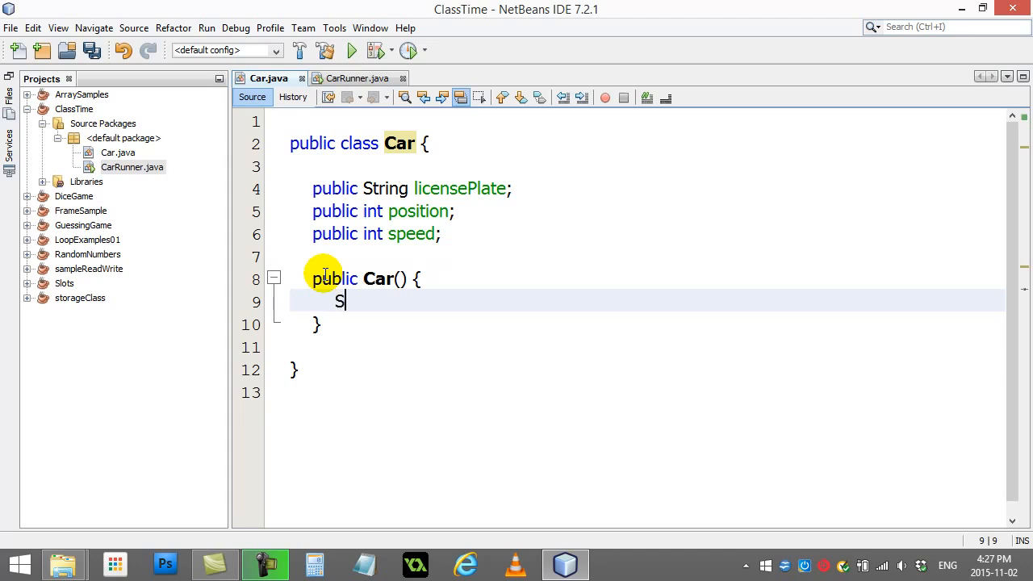
text(ystem.out.println()
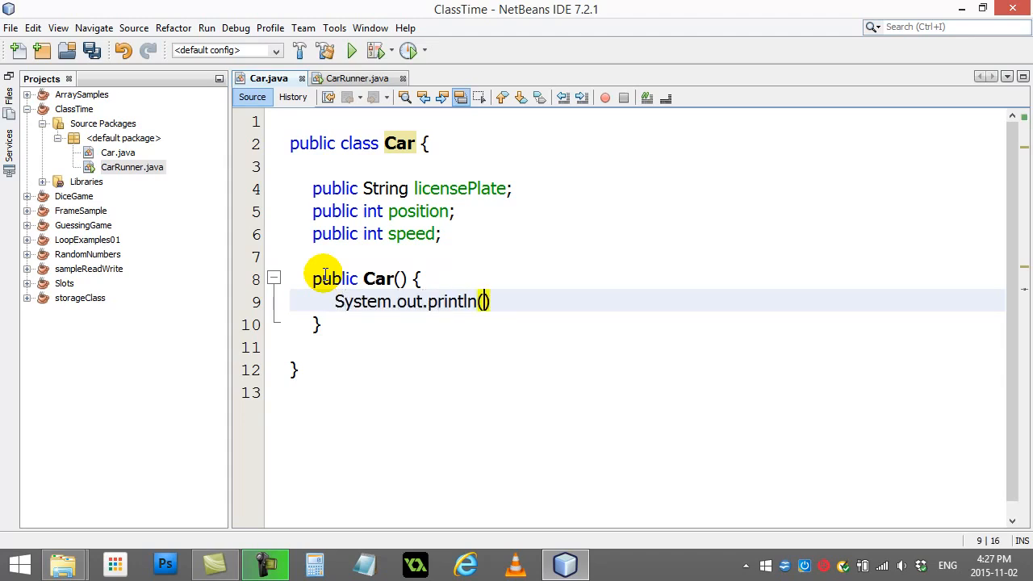
text("Car ")
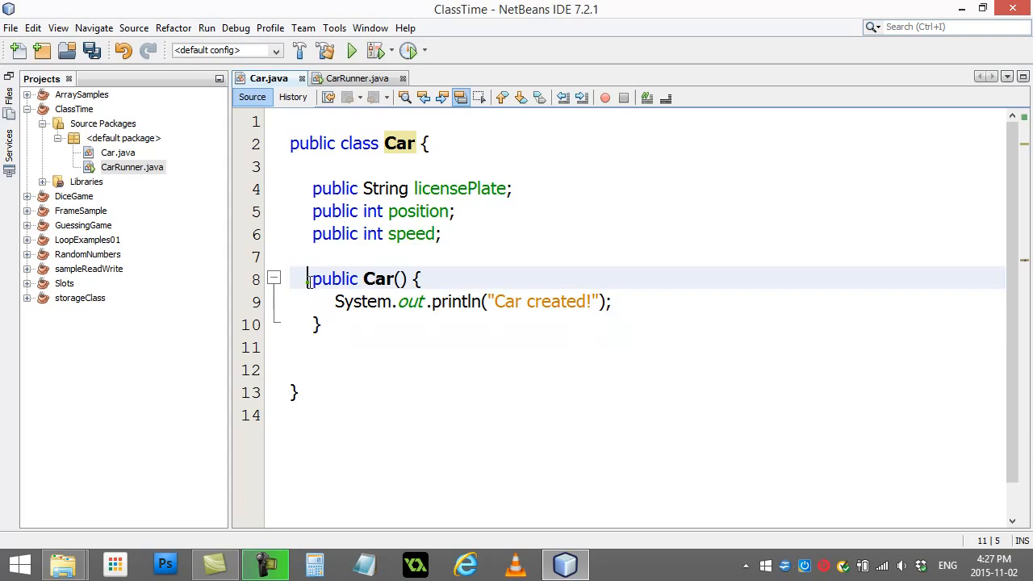
Label it with a //constructor comment on its own line above
text(/cons)
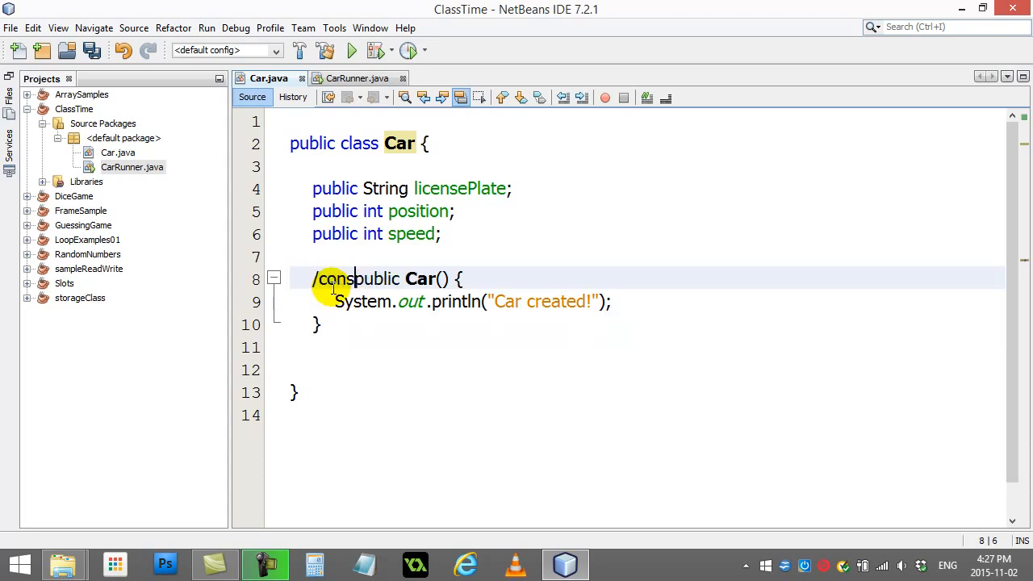
text(tructor)
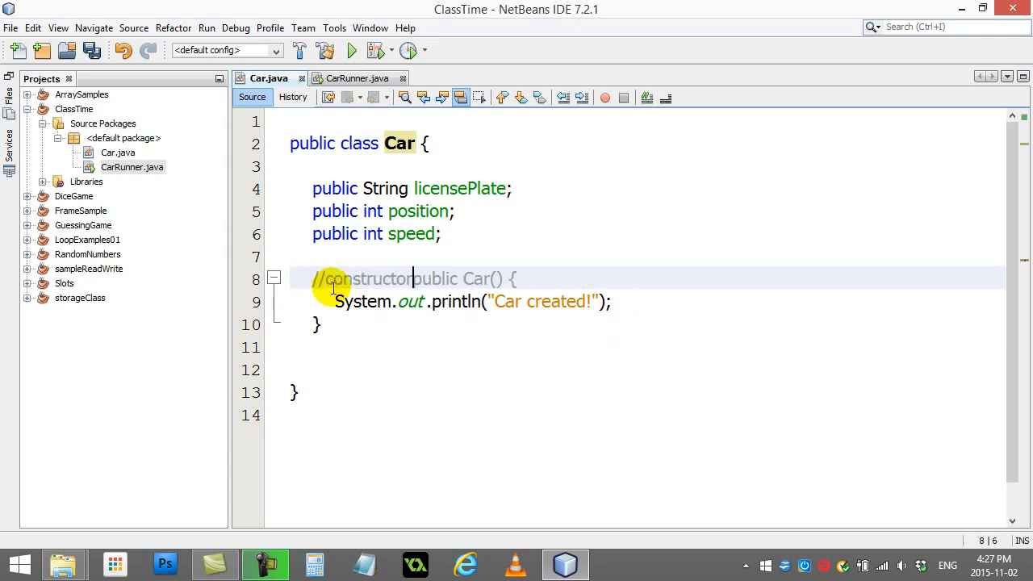
key(Enter)
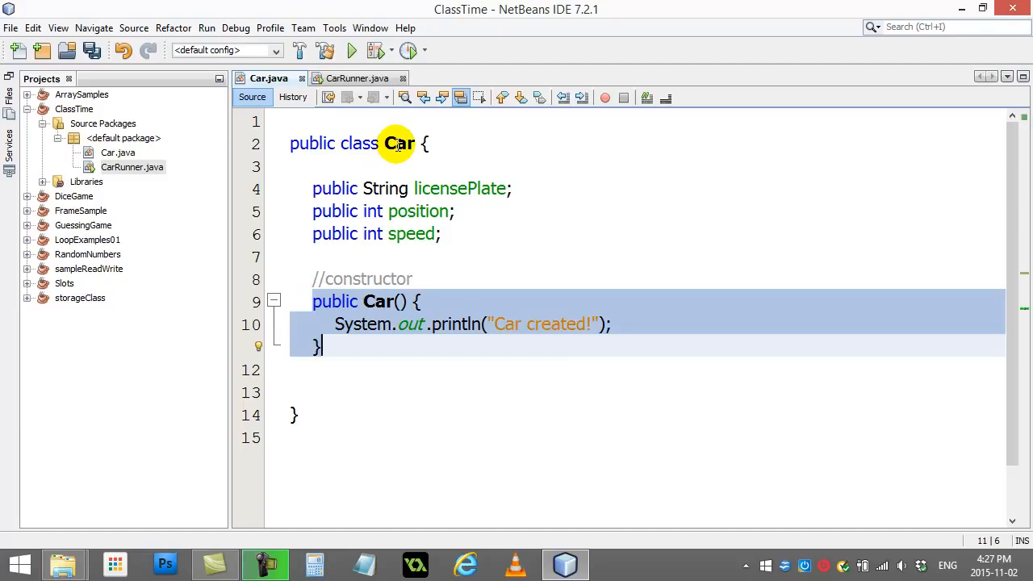
mouse_move(375, 232)
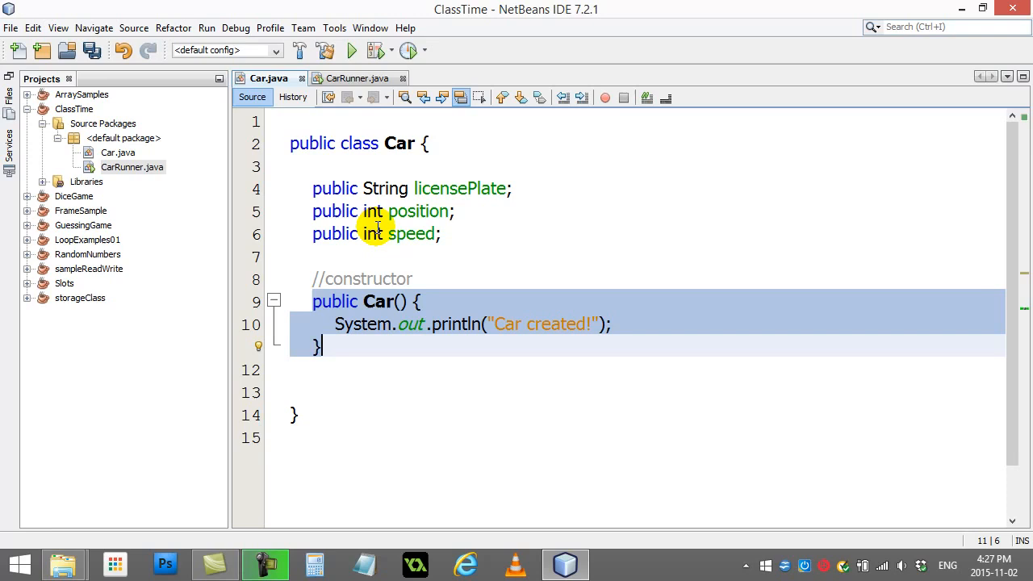
click(358, 77)
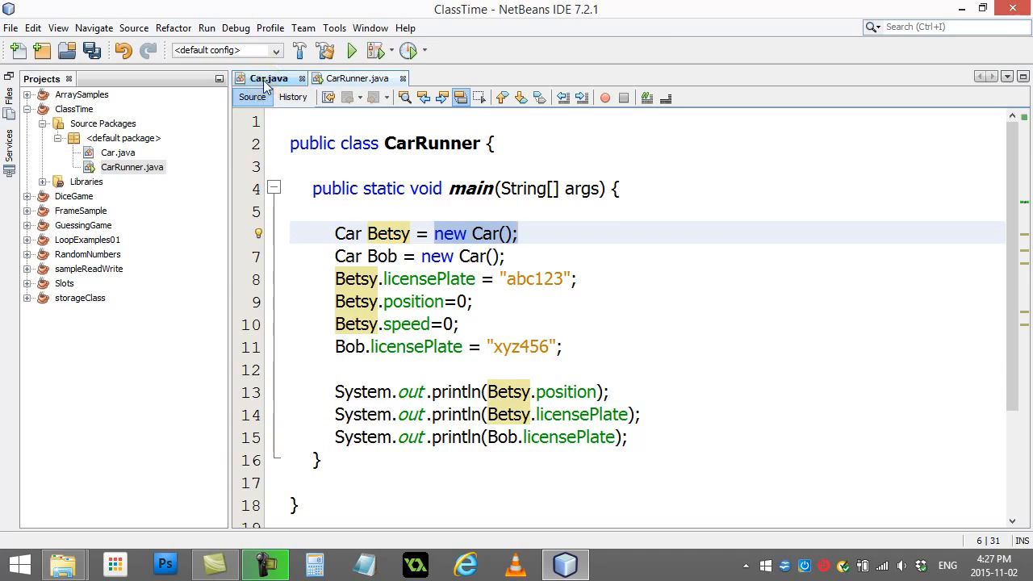
click(268, 77)
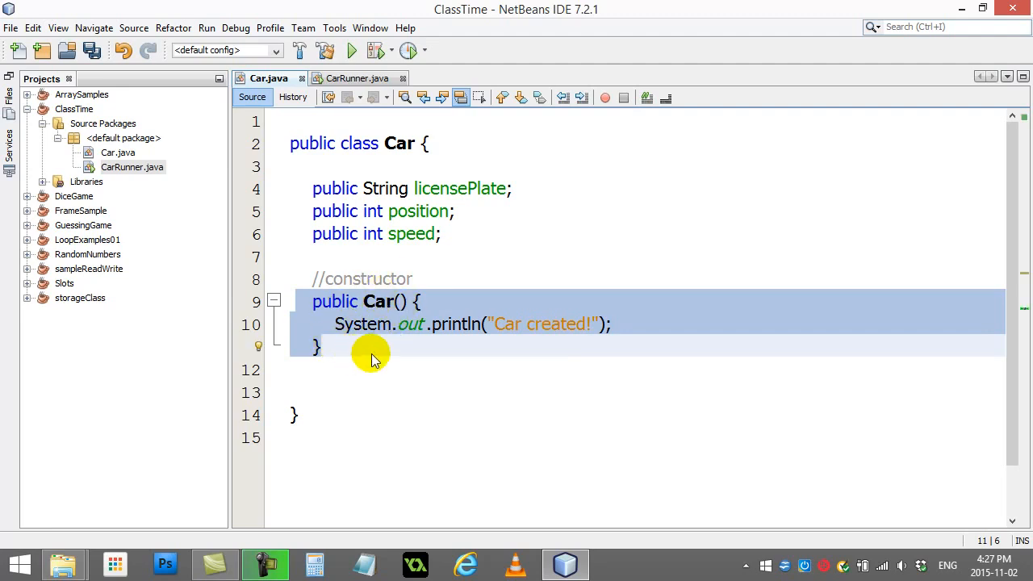
click(530, 323)
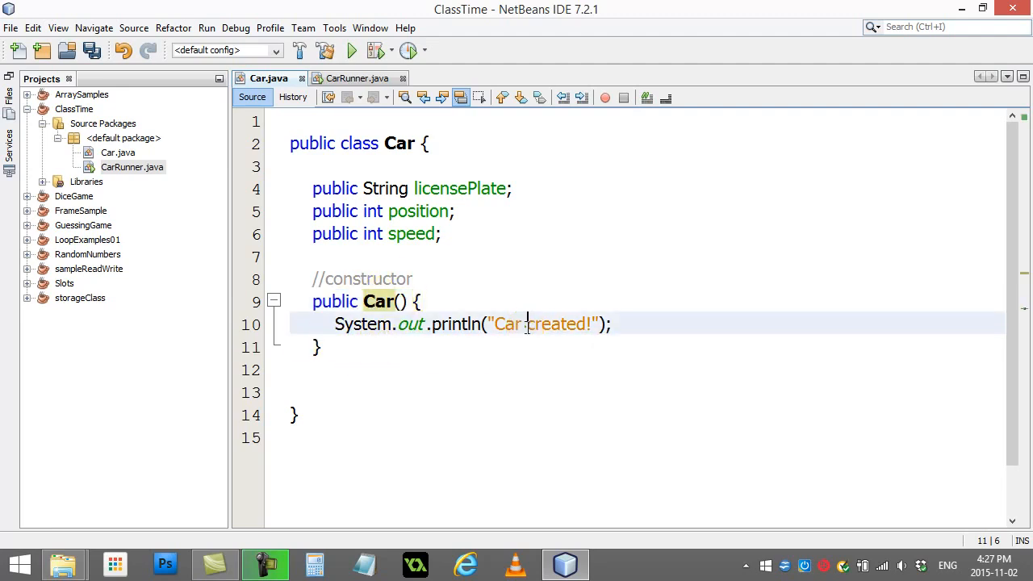
click(358, 77)
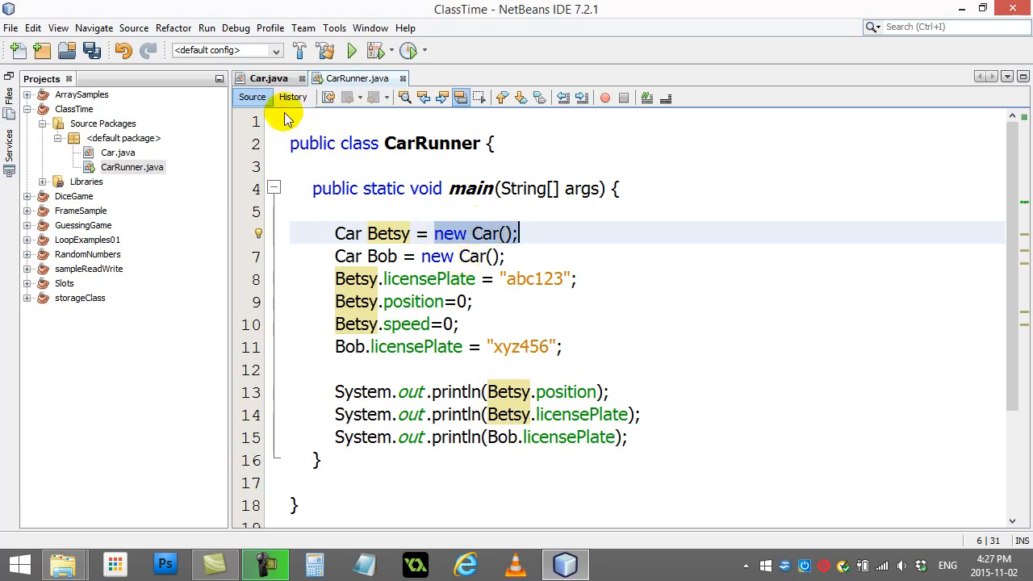
click(268, 77)
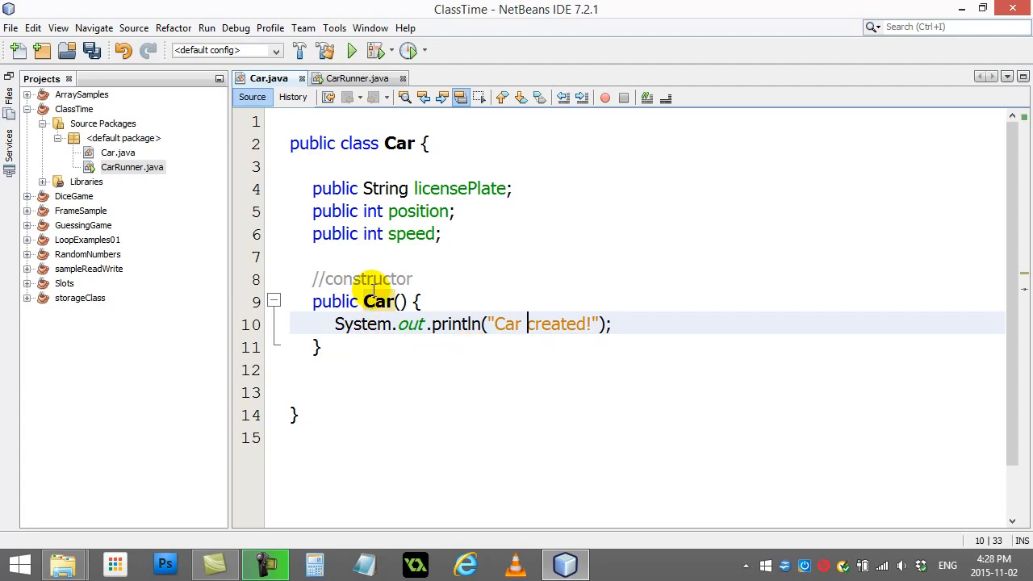
Run CarRunner via Run File, check "Car created!" prints twice, then return to the Car constructor
right_click(132, 166)
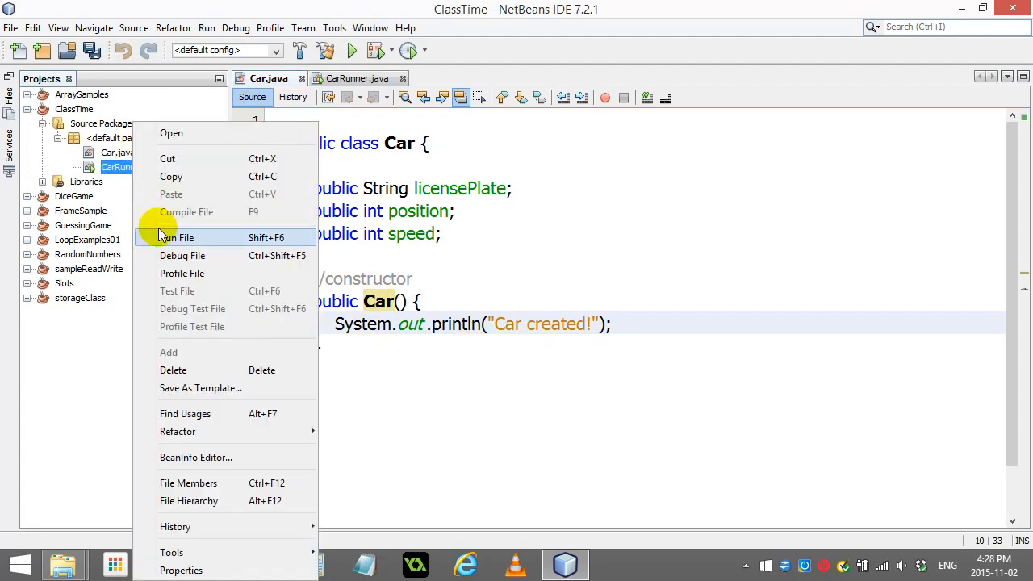
click(178, 237)
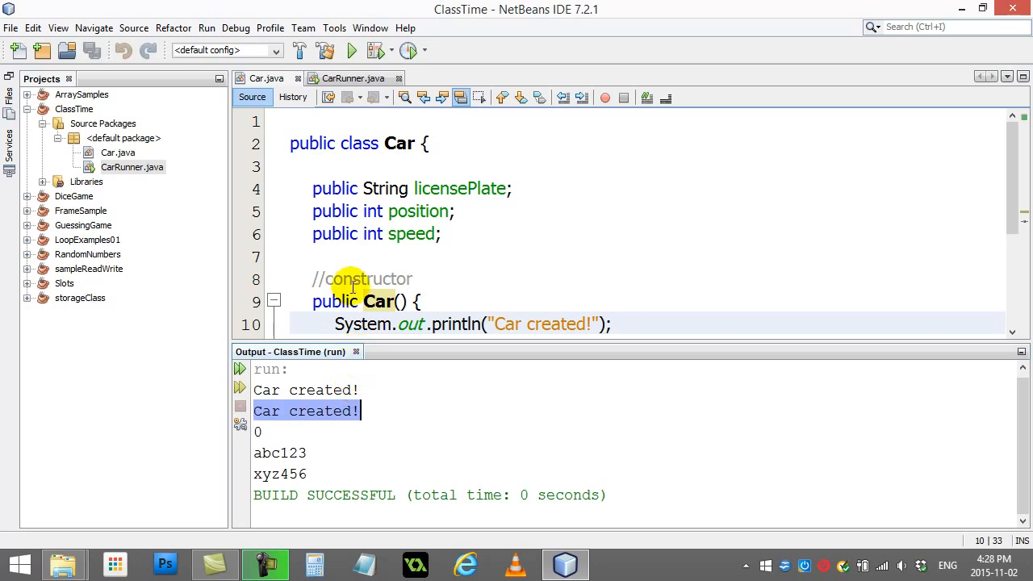
click(352, 77)
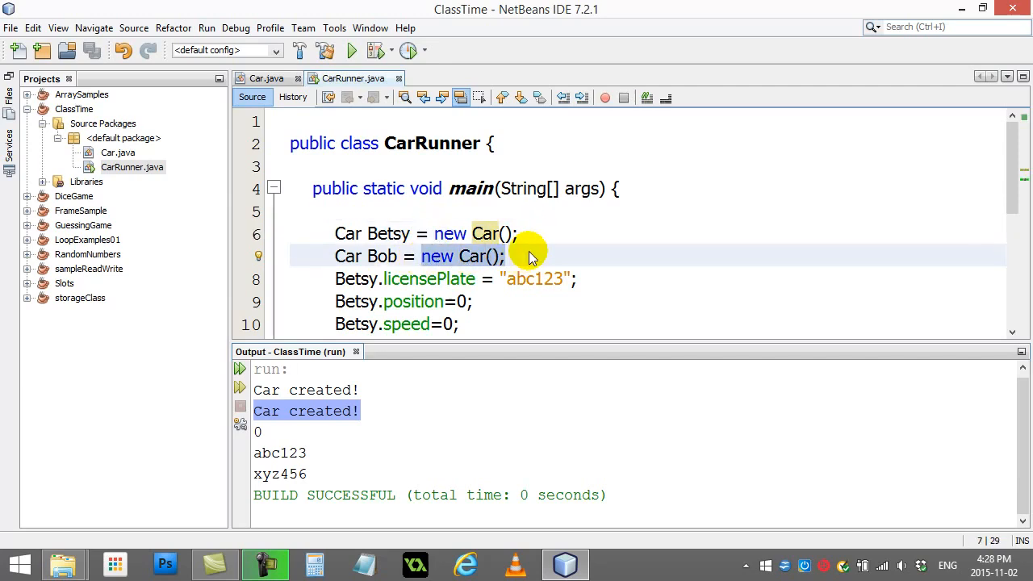
click(258, 77)
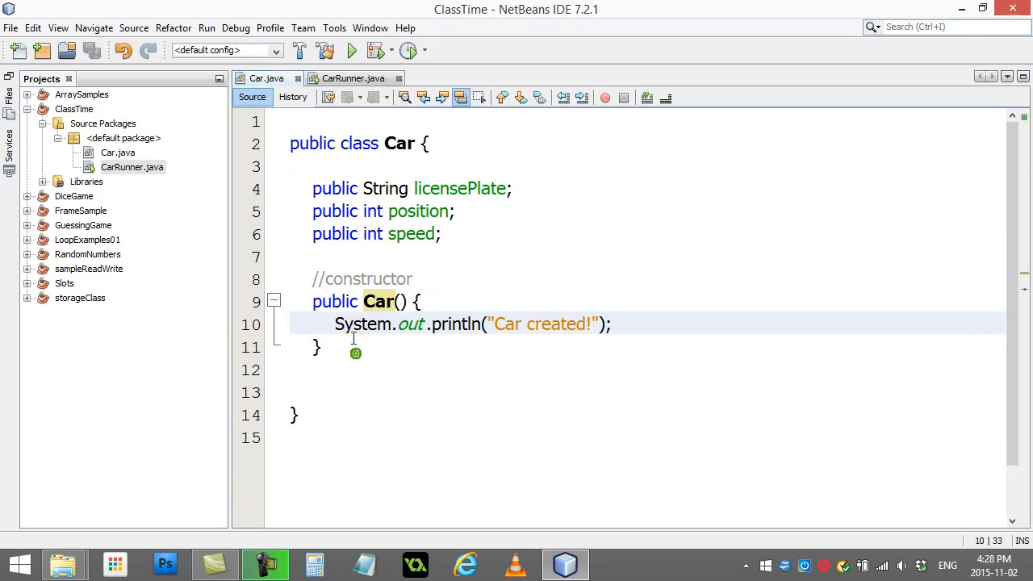
click(378, 302)
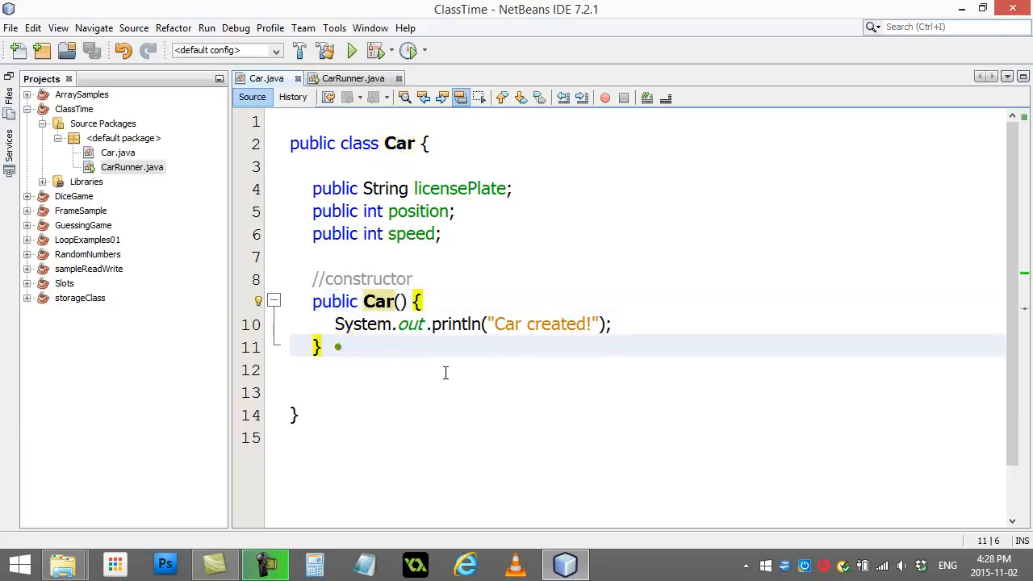
Start a second public Car() header under an //overloaded constructor comment
text(//)
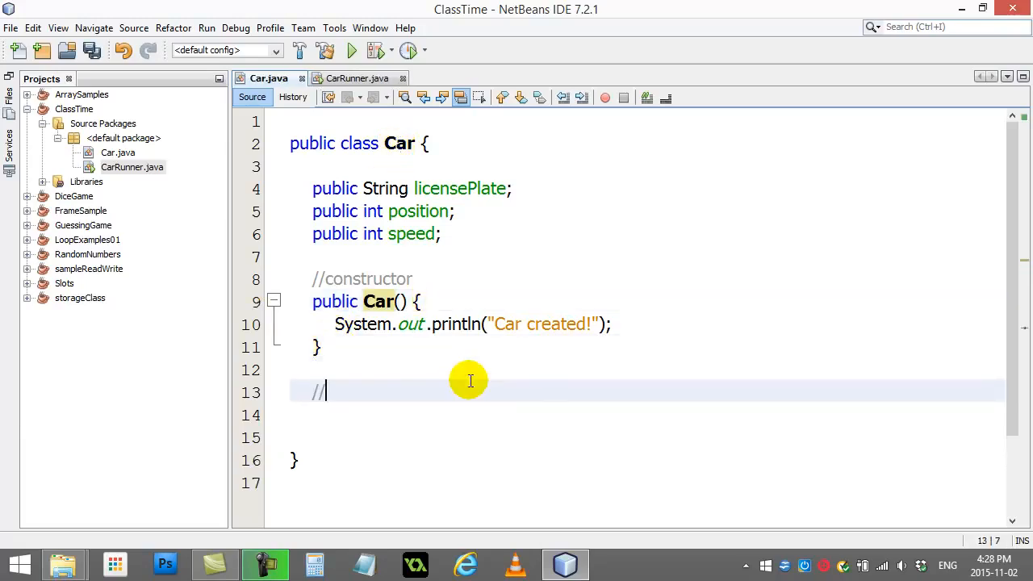
text(overloaded)
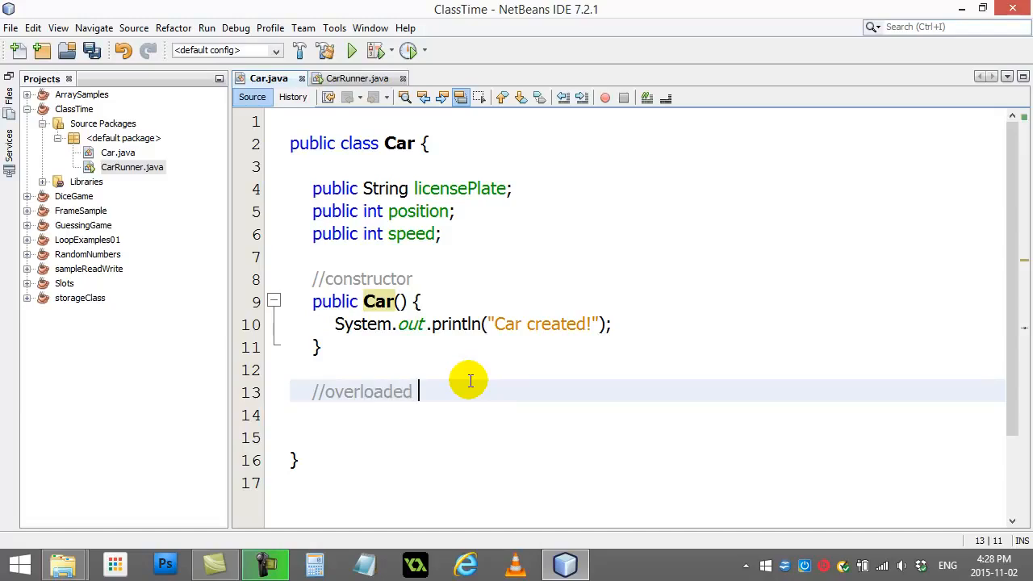
text(construc)
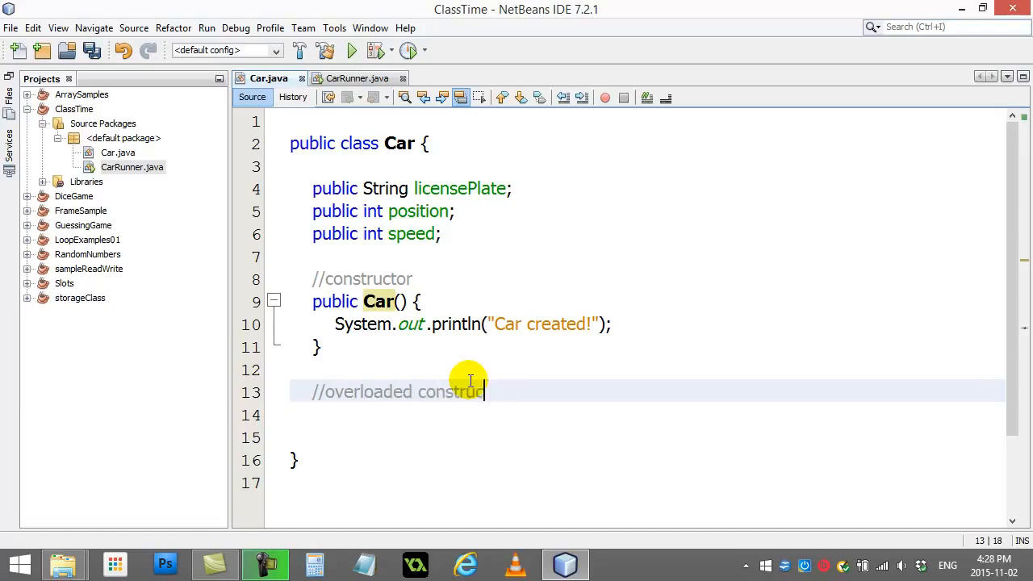
text(tor)
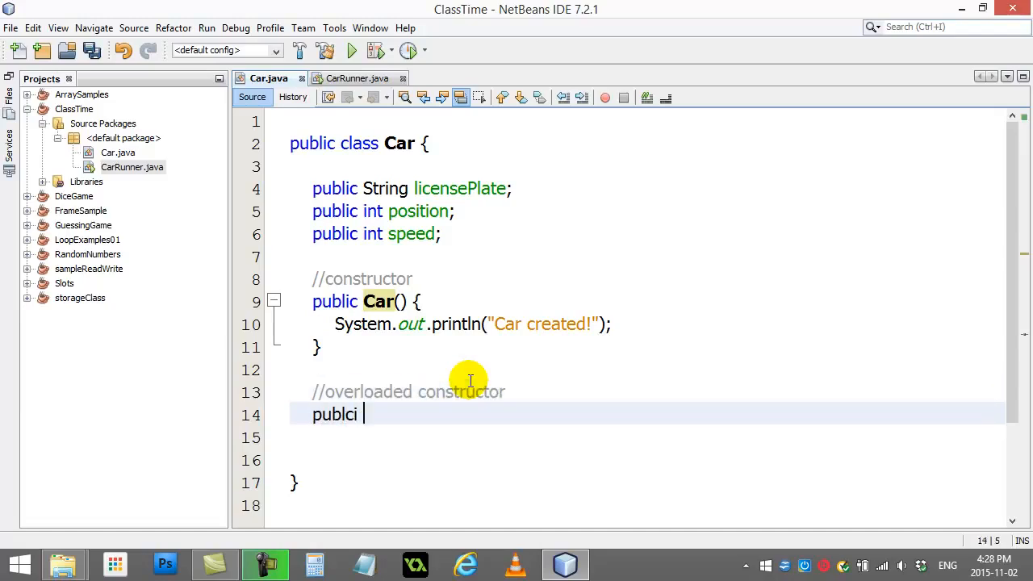
text(public)
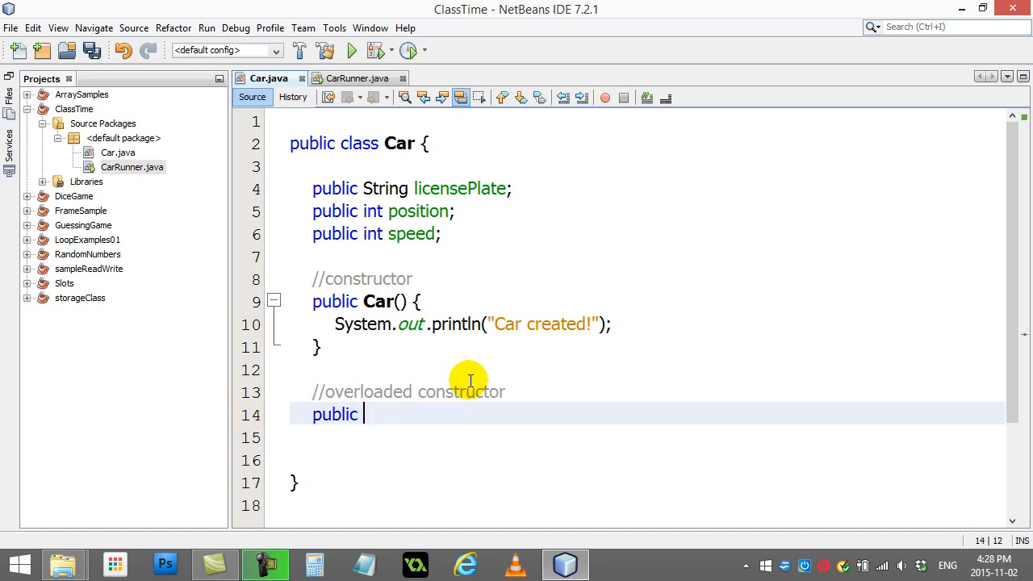
text(Car)
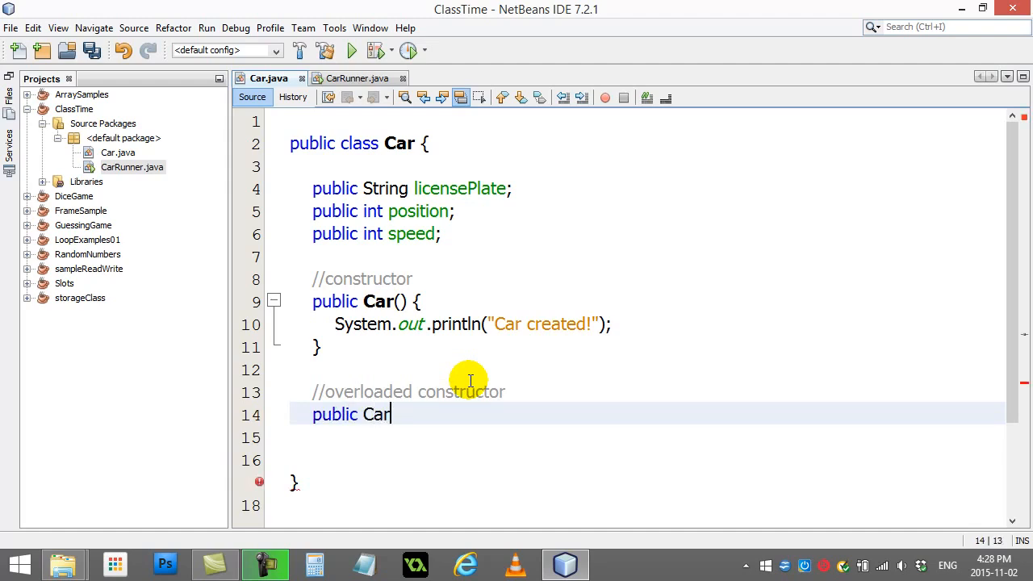
text(())
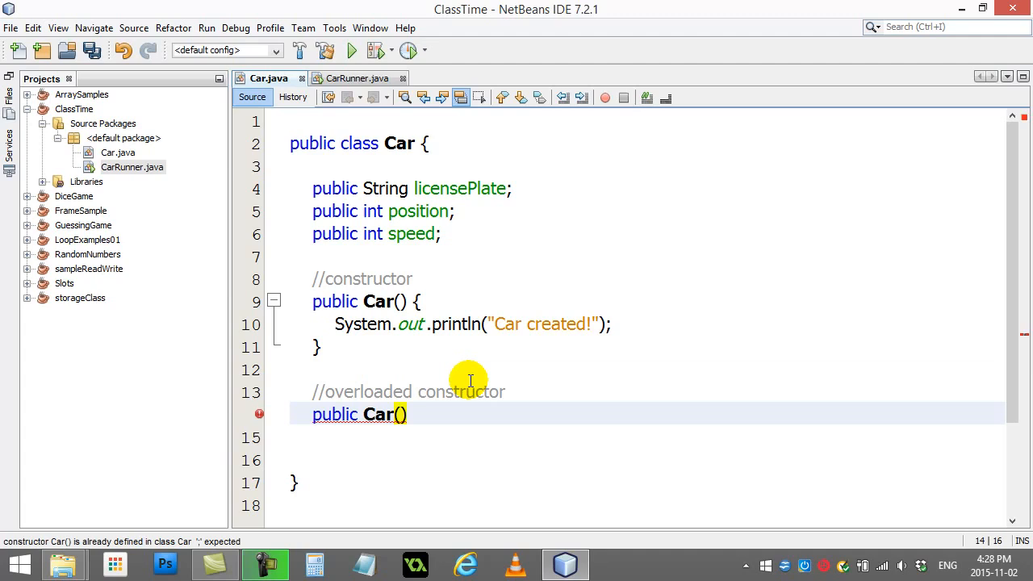
Remove the Bob.licensePlate assignment line from CarRunner and return to Car.java
click(359, 77)
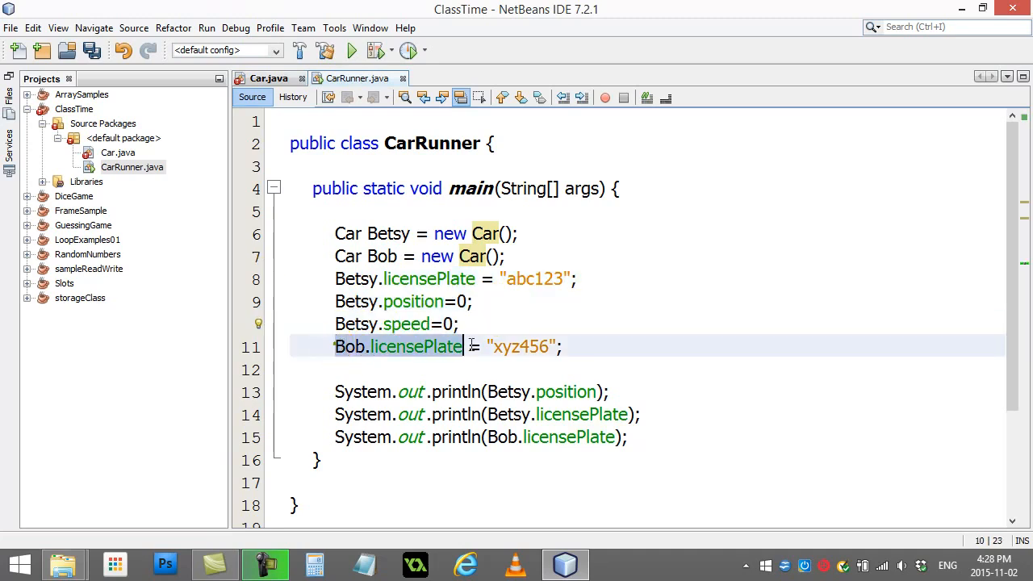
key(Delete)
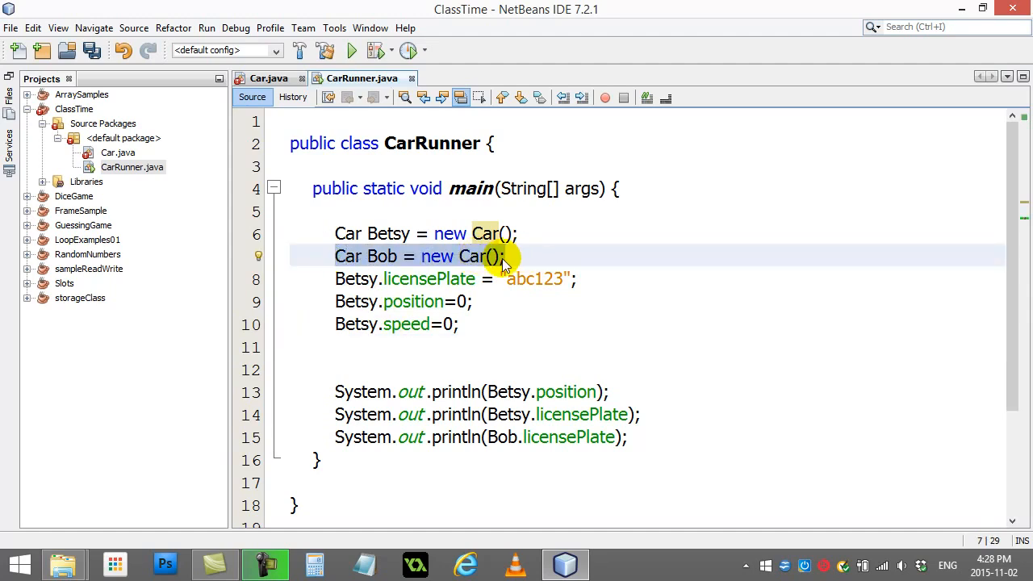
mouse_move(494, 261)
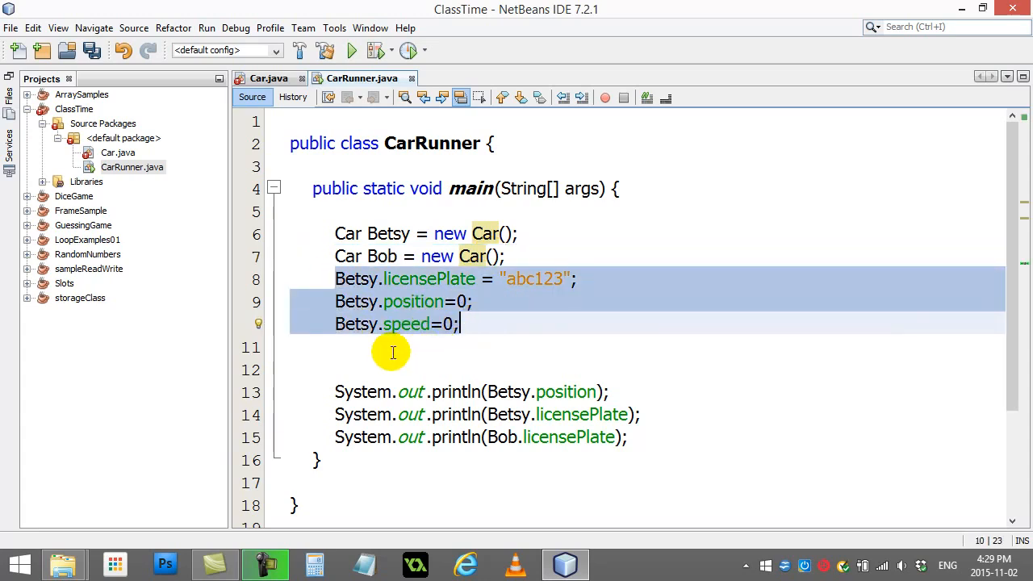
click(268, 77)
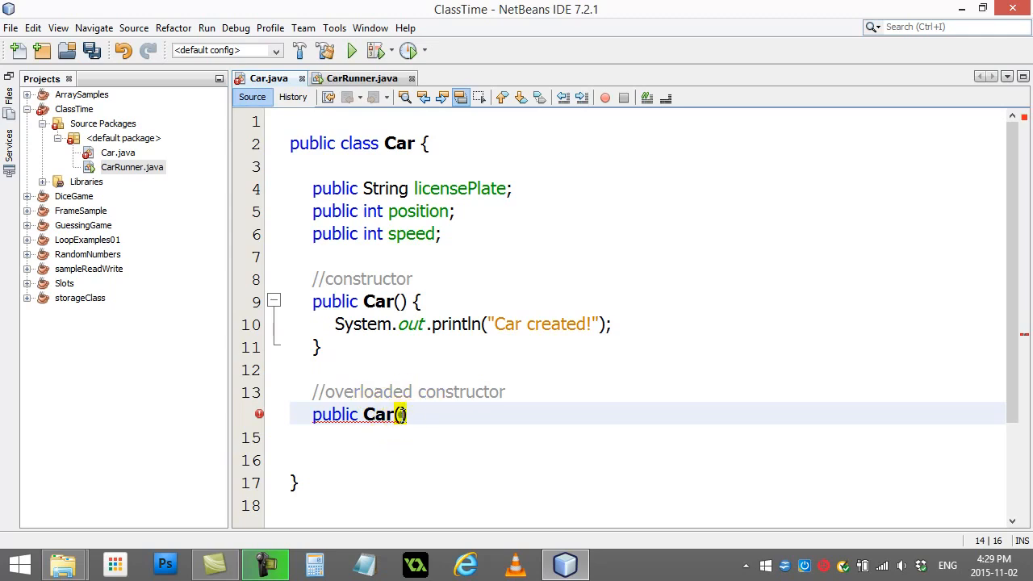
Give the overloaded constructor parameters String licensePlate, int position, int speed
text())
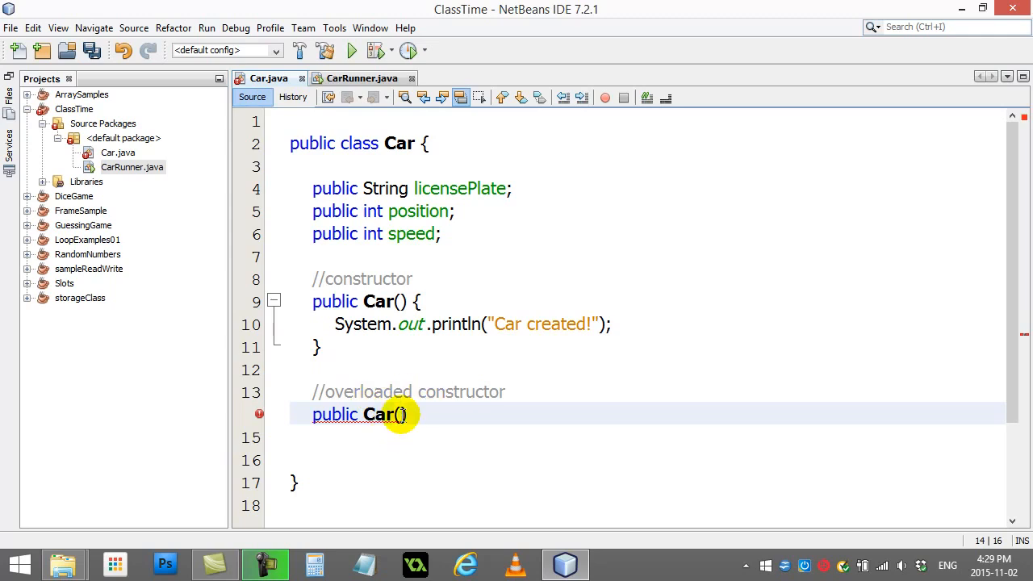
double_click(459, 188)
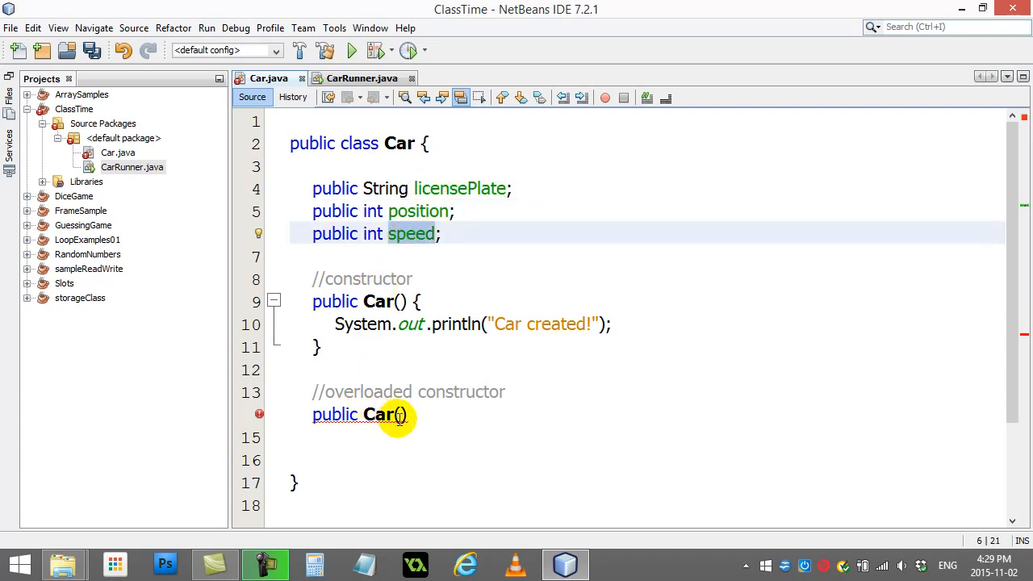
text(String)
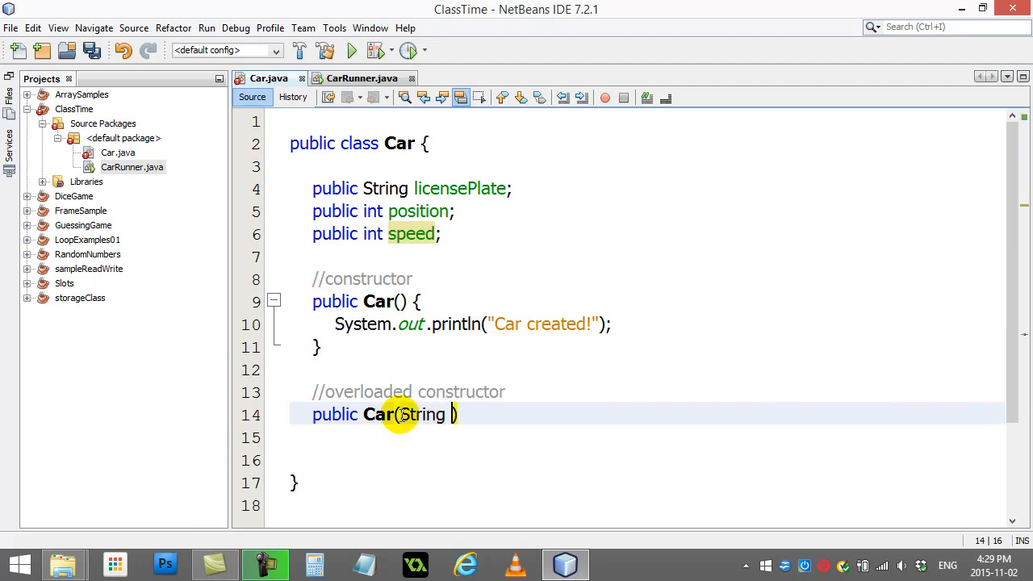
text(licensePlate)
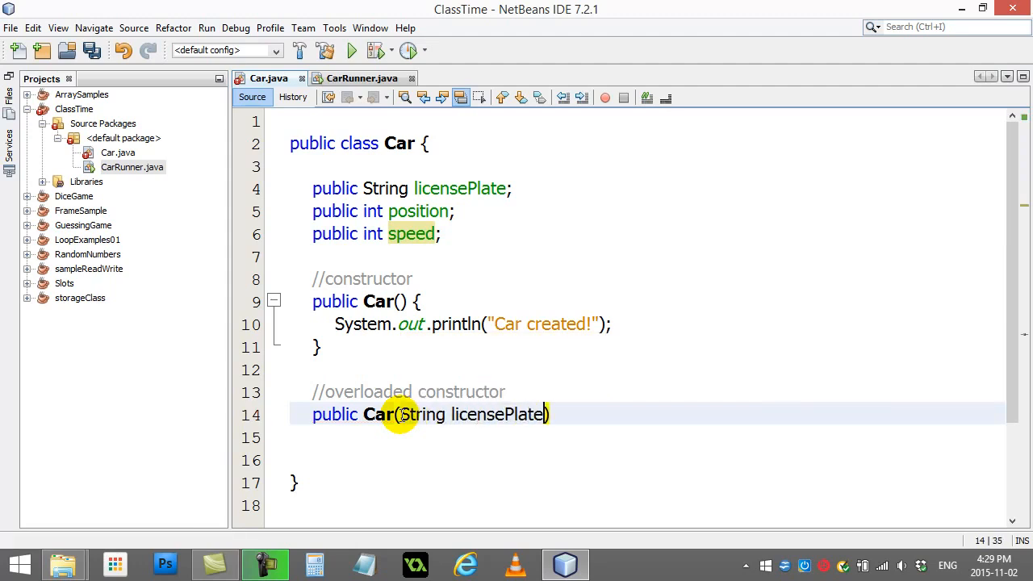
text(, int position)
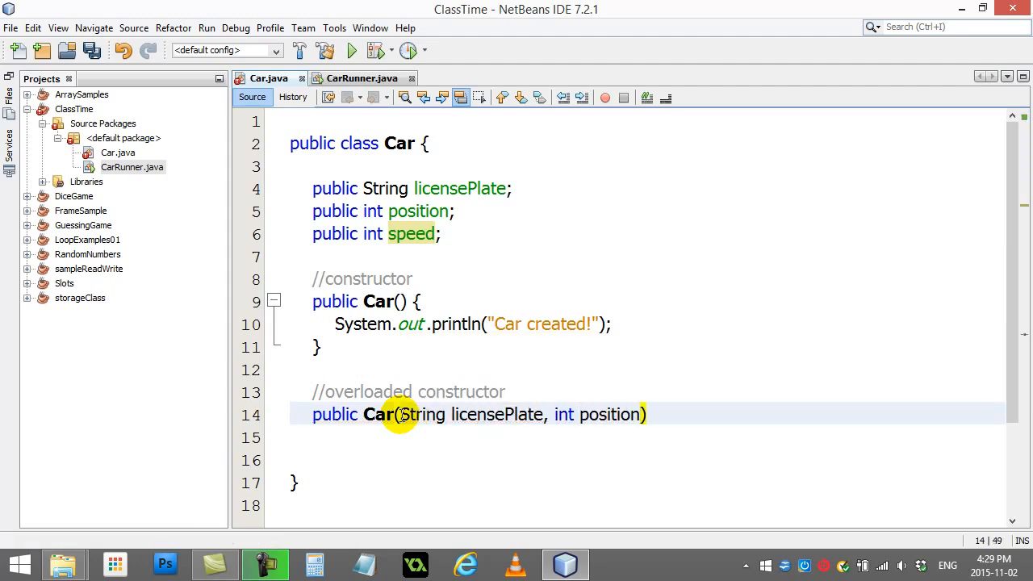
text(, int speed)
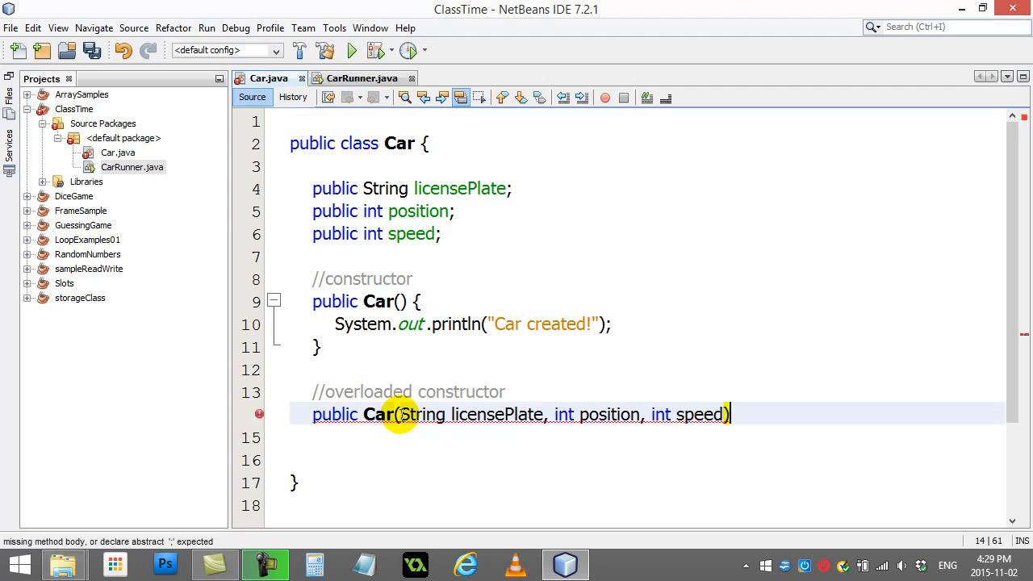
Write the body assigning this.licensePlate, this.position and this.speed from the arguments
text({)
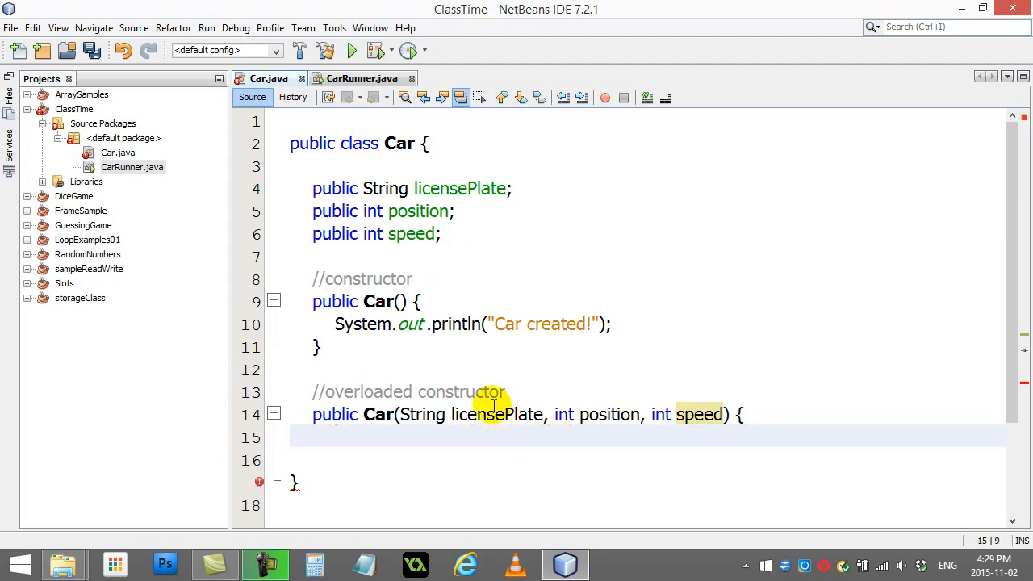
mouse_move(703, 413)
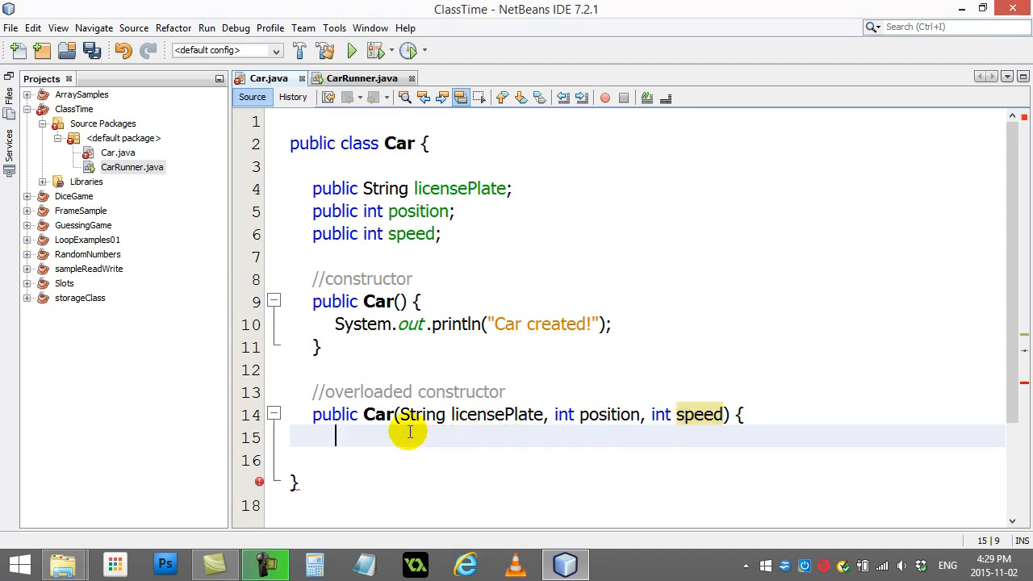
text(this.)
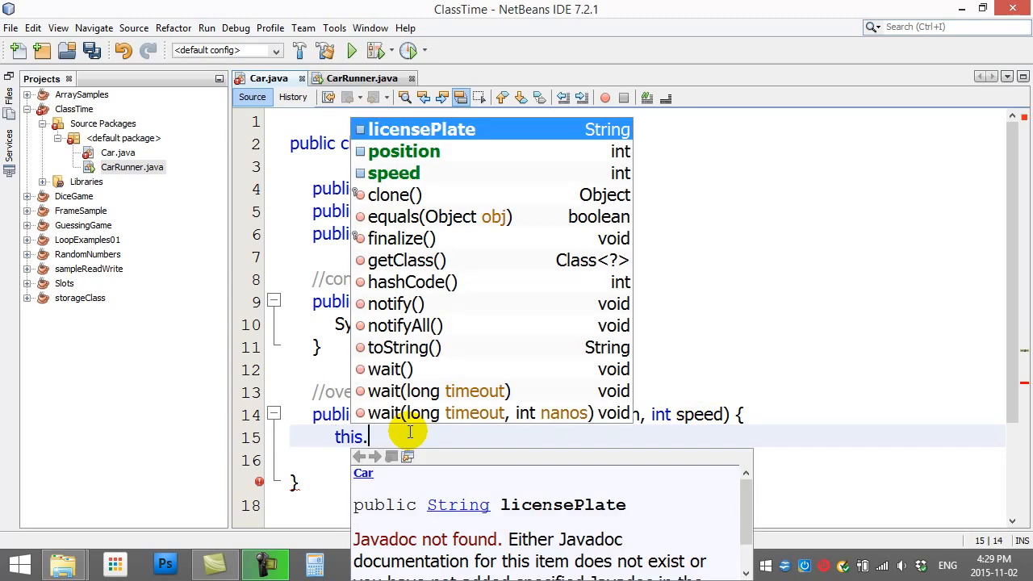
text(licensePlate =)
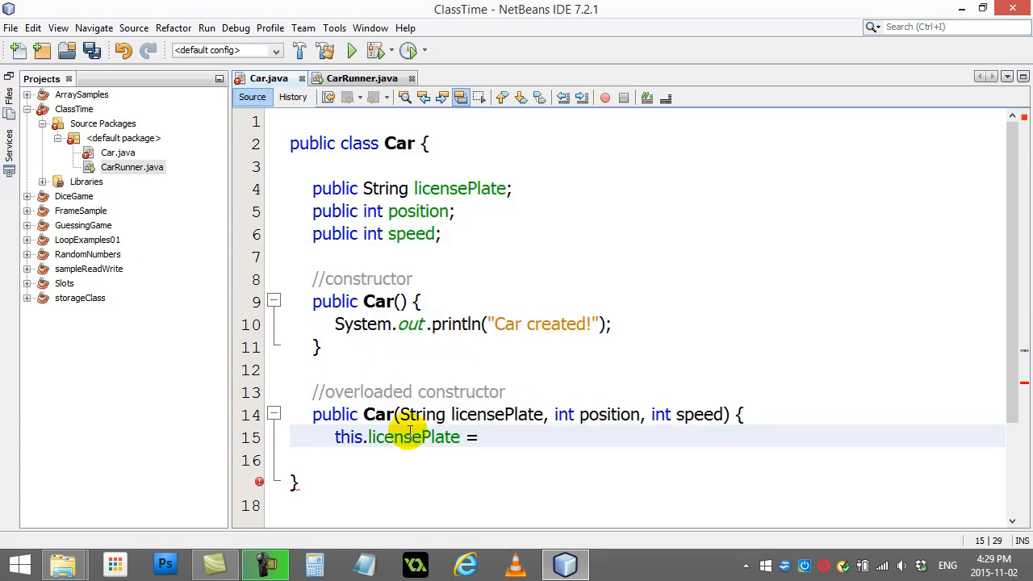
text(licensePlate;)
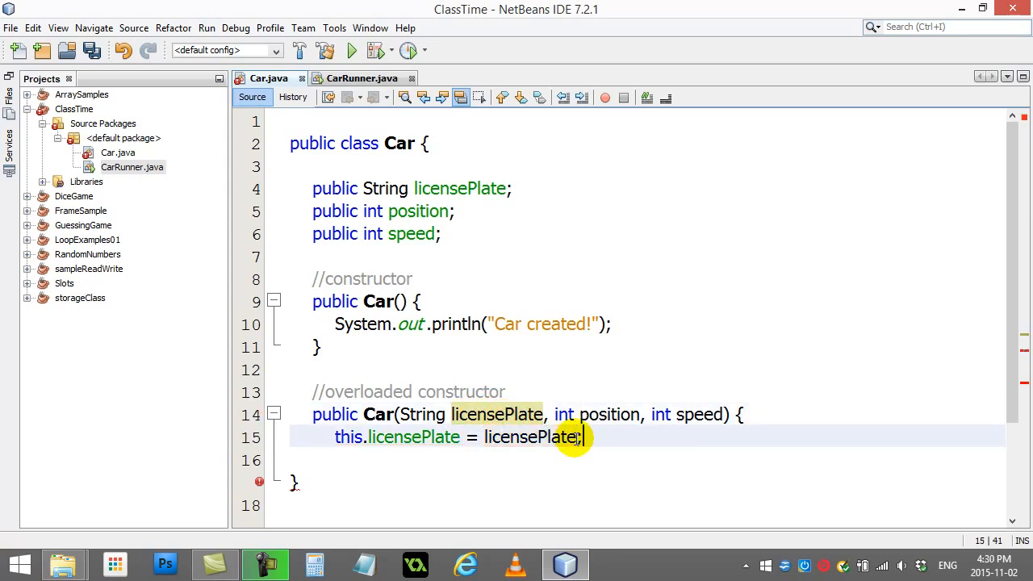
double_click(346, 436)
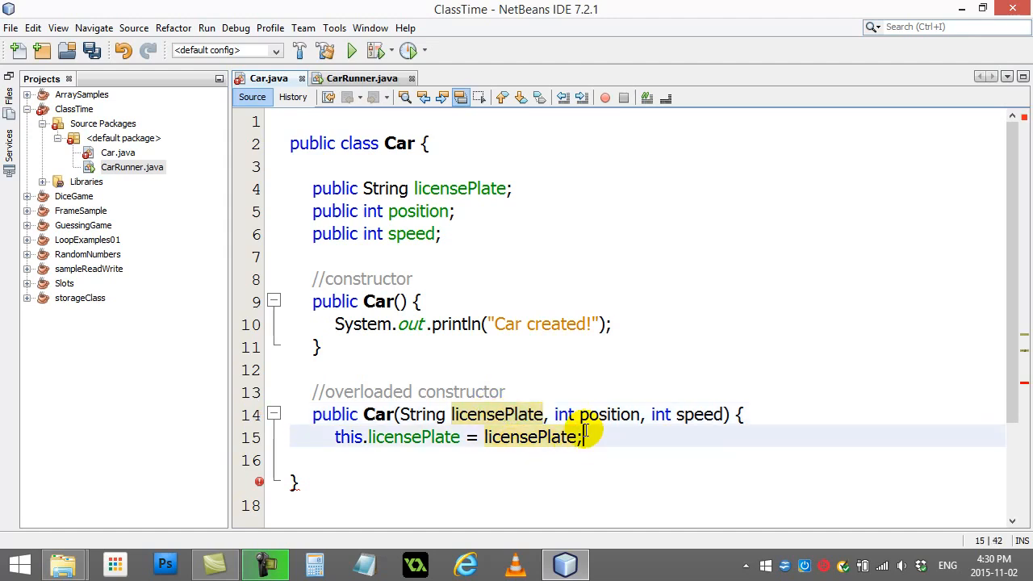
text(this.position = position;)
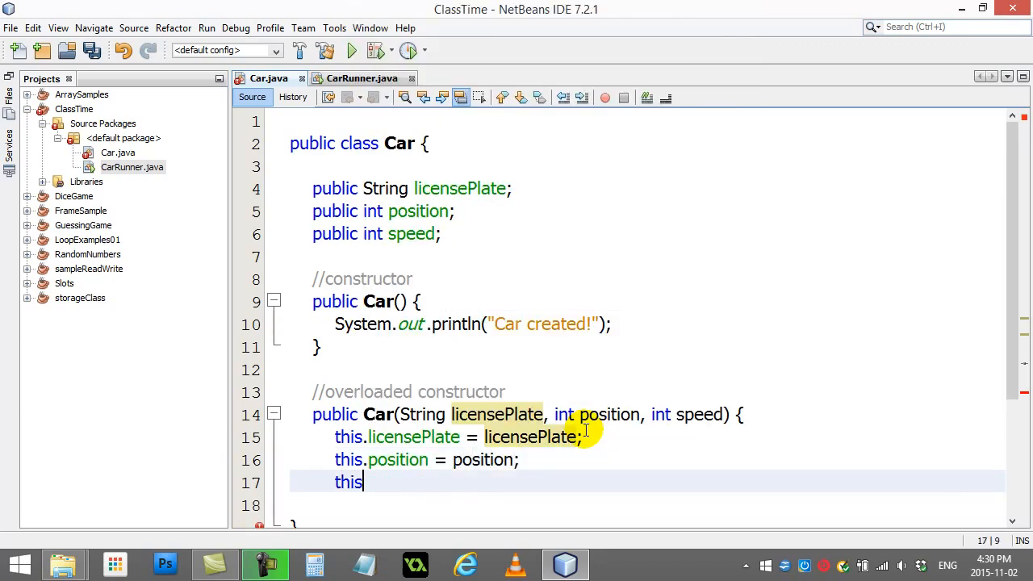
text(.speed =)
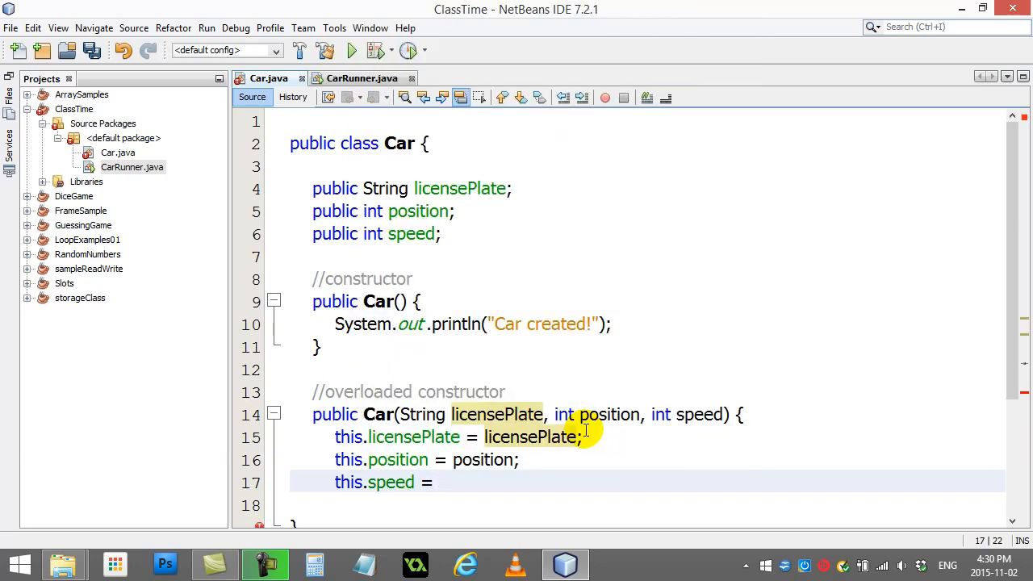
text(speed;)
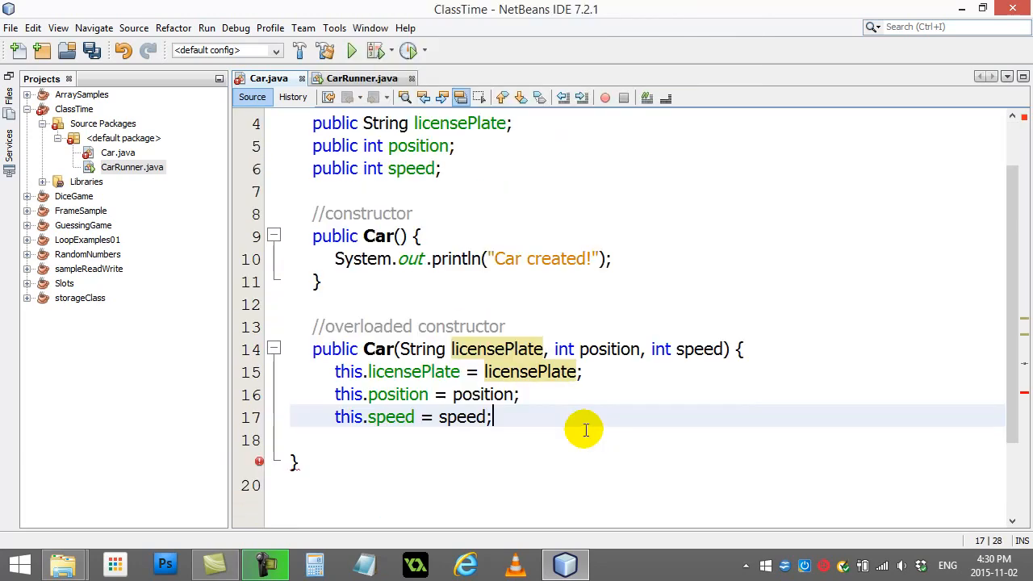
Print "Car created with overloaded constructor!" at the start of the constructor body
click(337, 371)
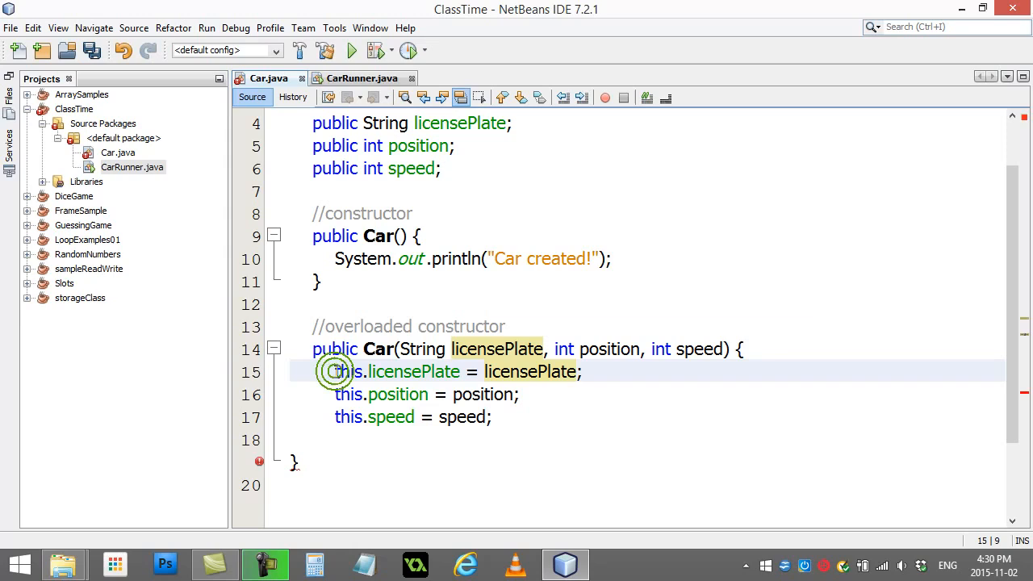
text(System.out.println("Car created with overloaded constructor!");)
click(645, 439)
text(})
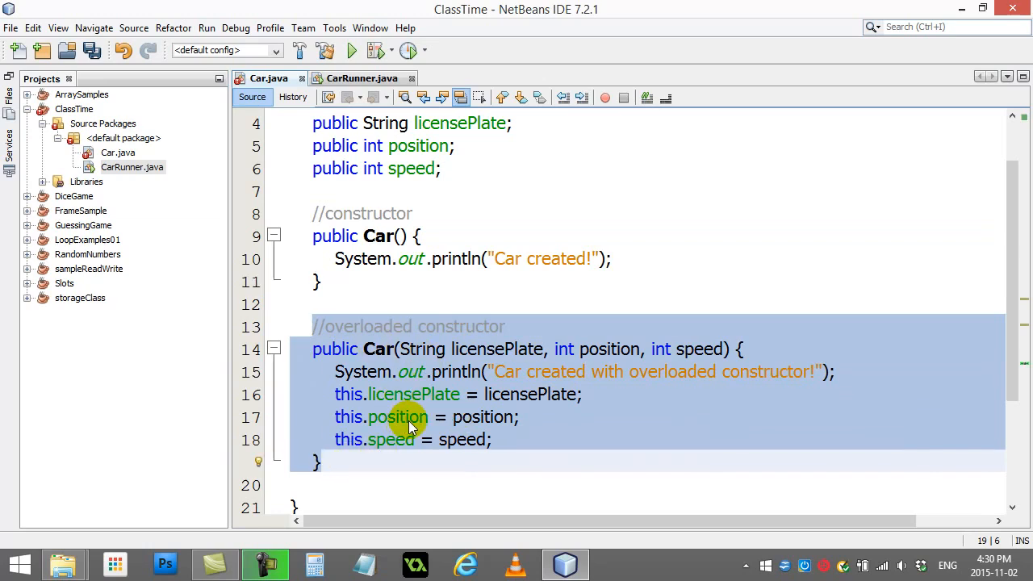
In CarRunner, begin Bob's new Car("xyz456", ...) call with the license plate argument
click(364, 77)
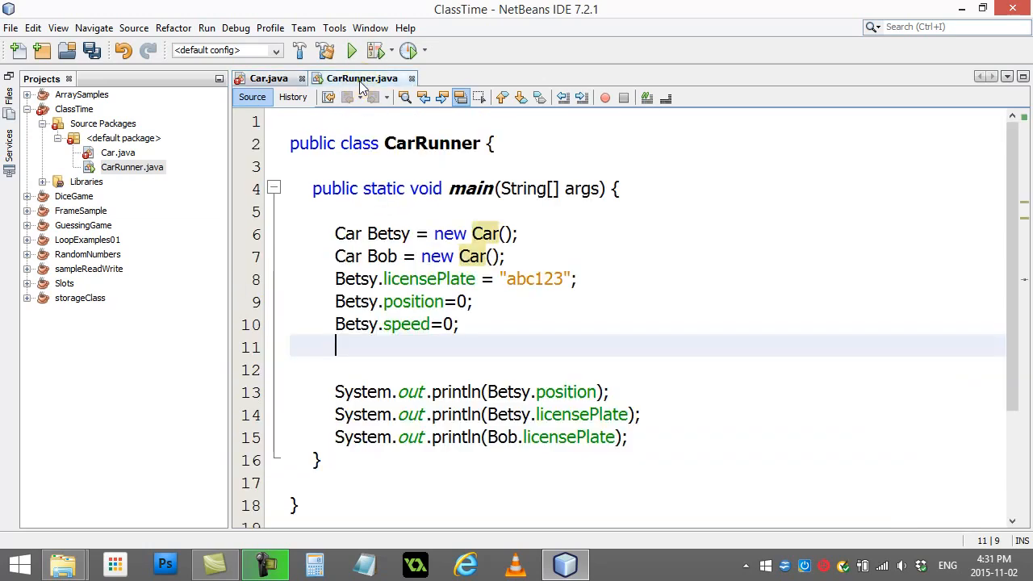
click(507, 255)
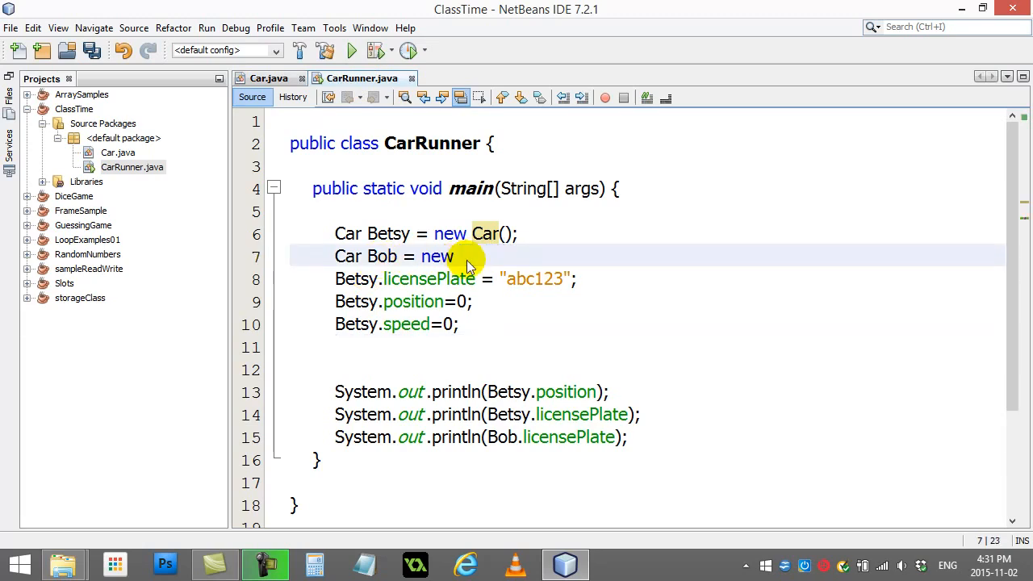
text(C)
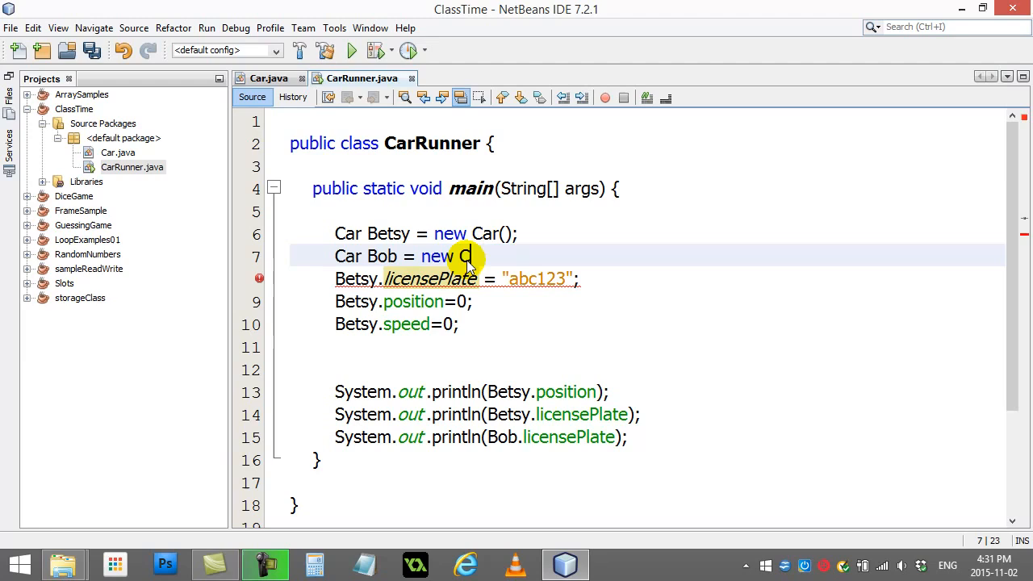
text(ar())
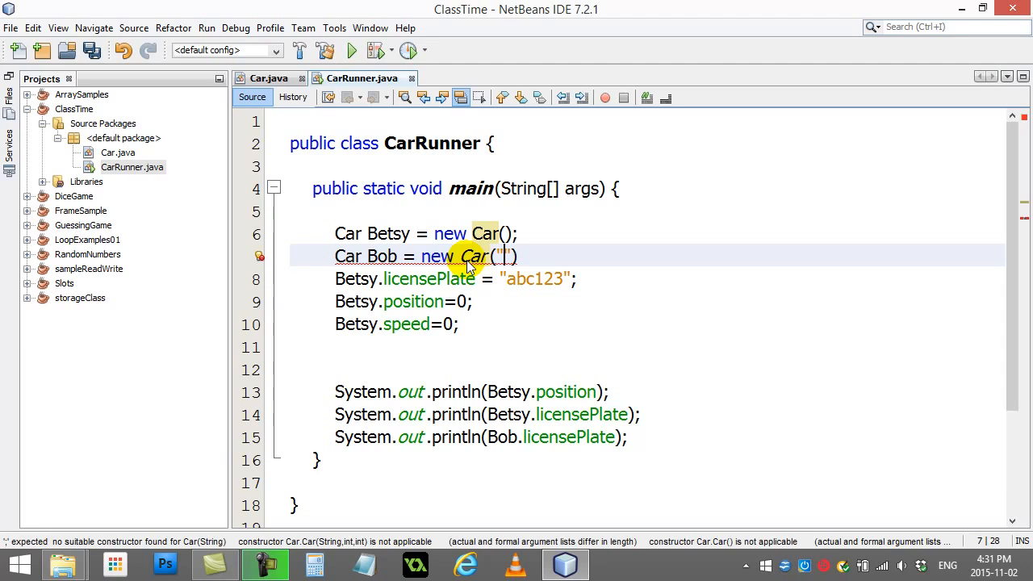
text(xyz456)
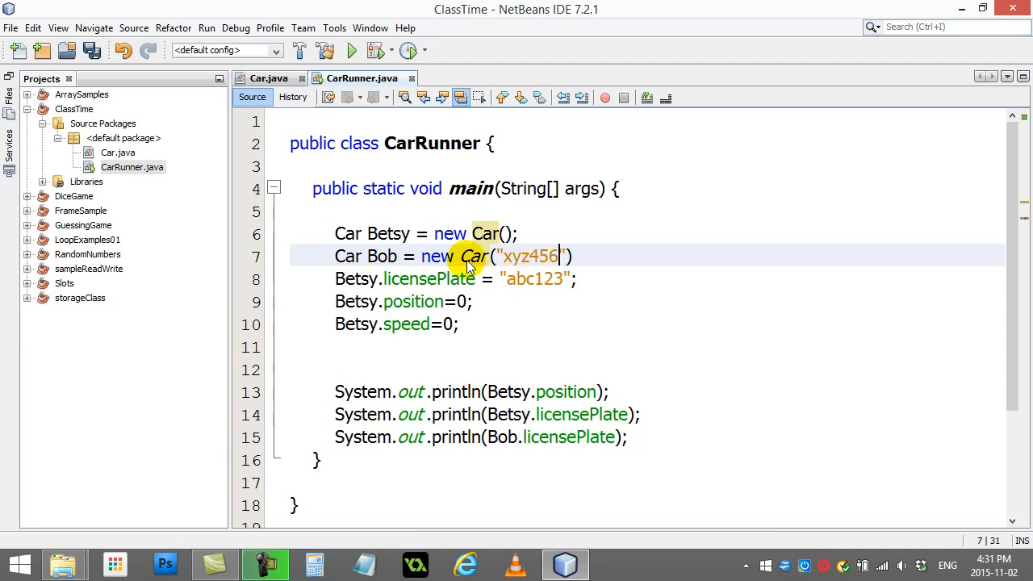
text(, ")
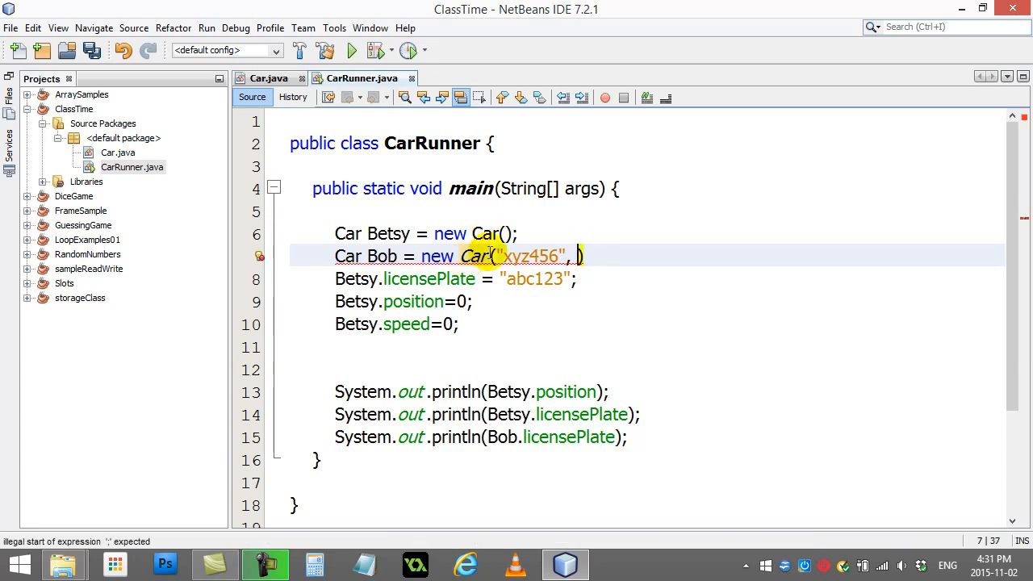
Check the parameter order in Car.java, then finish Bob's call with position 0 and speed 30
click(268, 78)
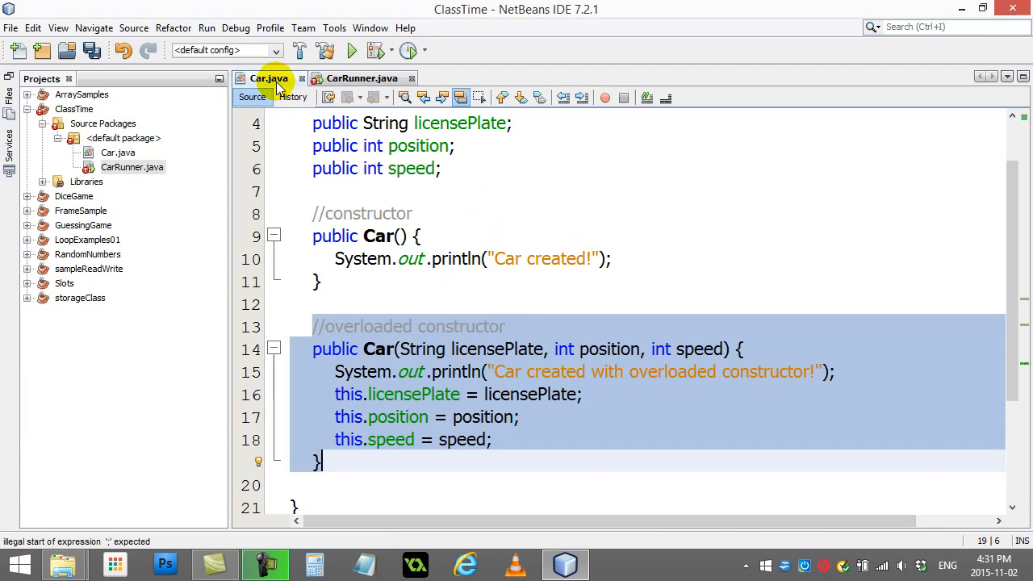
click(452, 348)
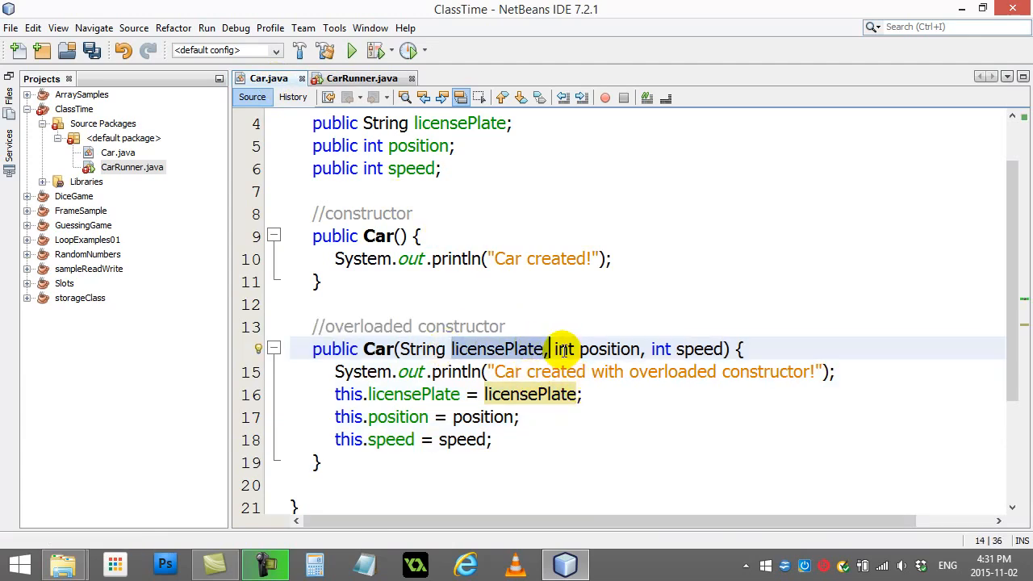
double_click(610, 348)
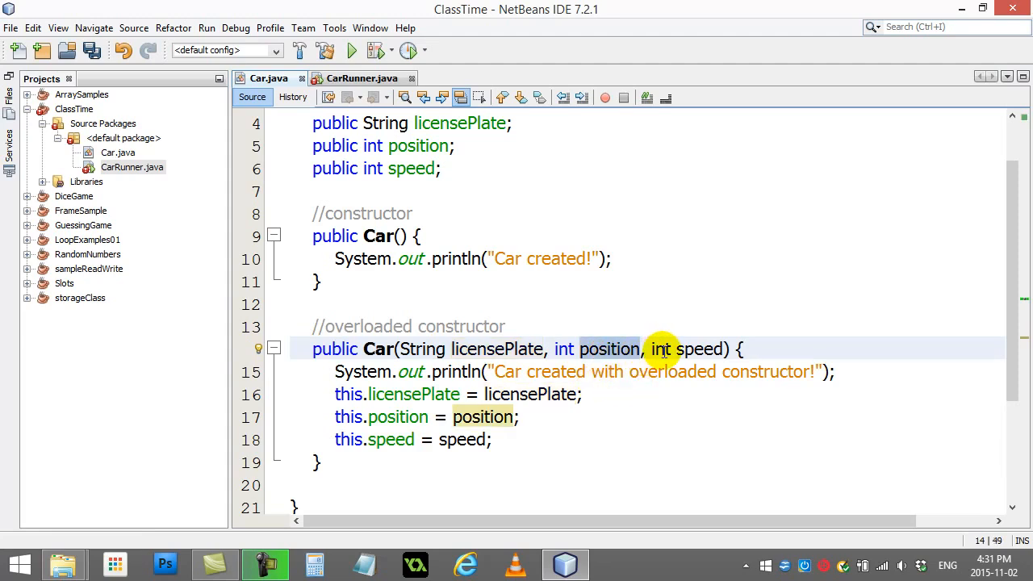
double_click(701, 349)
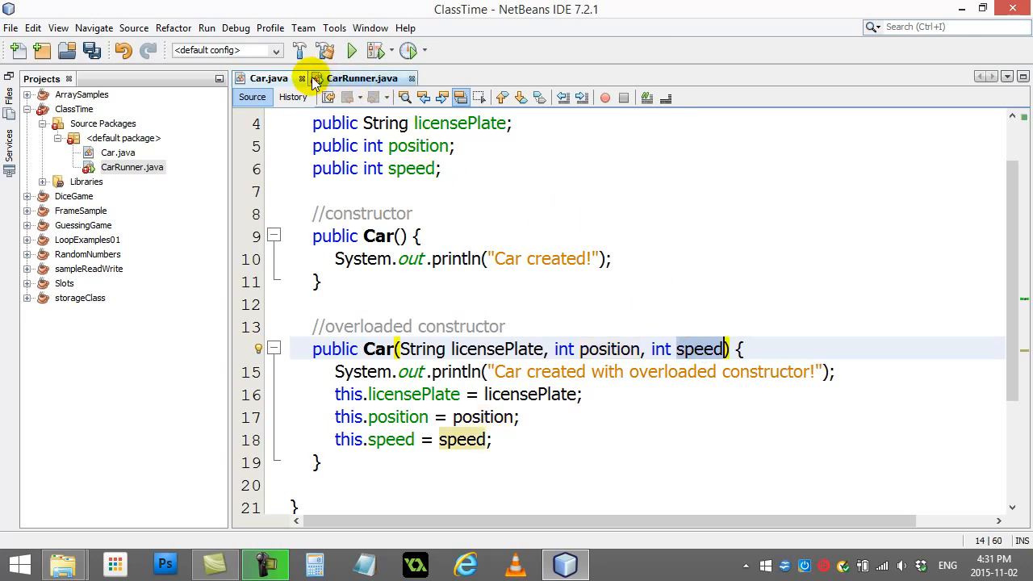
click(376, 78)
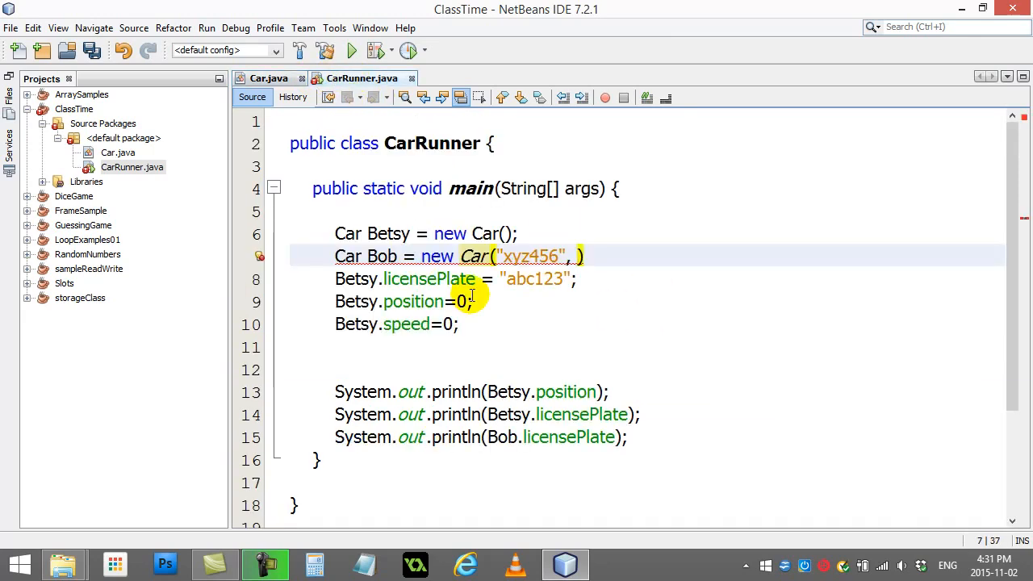
text(0,)
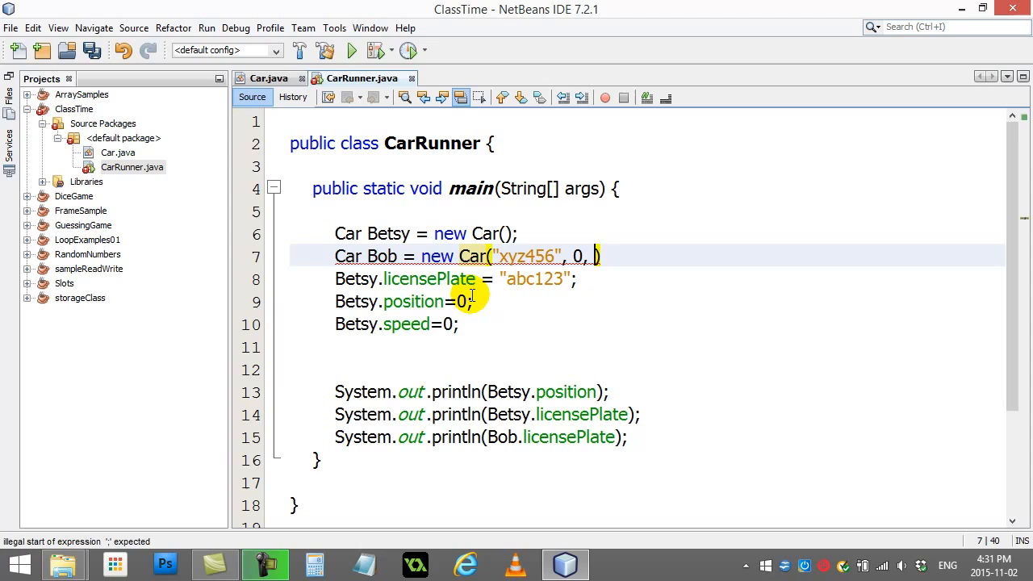
text(30);)
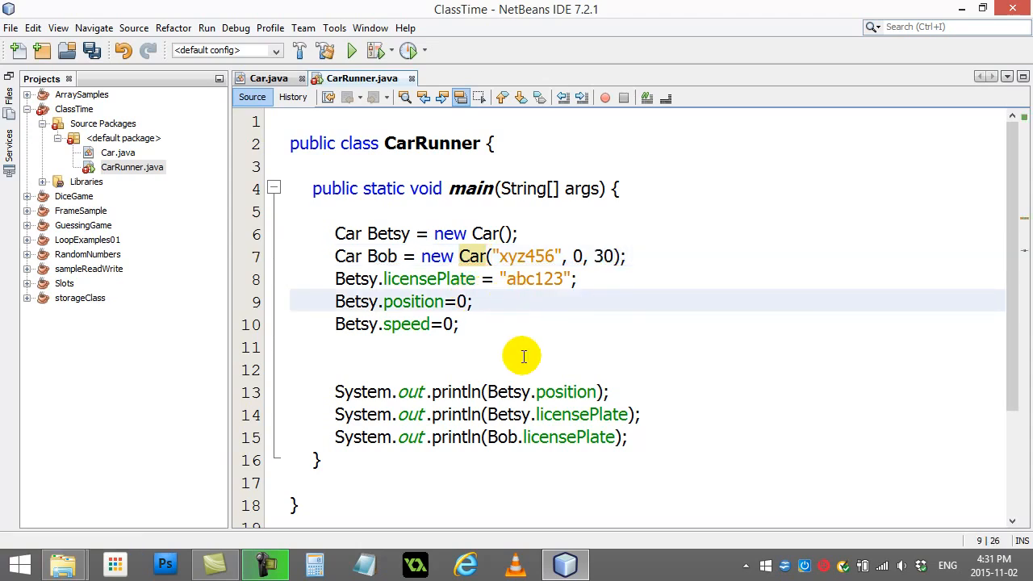
Delete the 30 speed argument so Bob's call reads new Car("xyz456", 0)
click(474, 302)
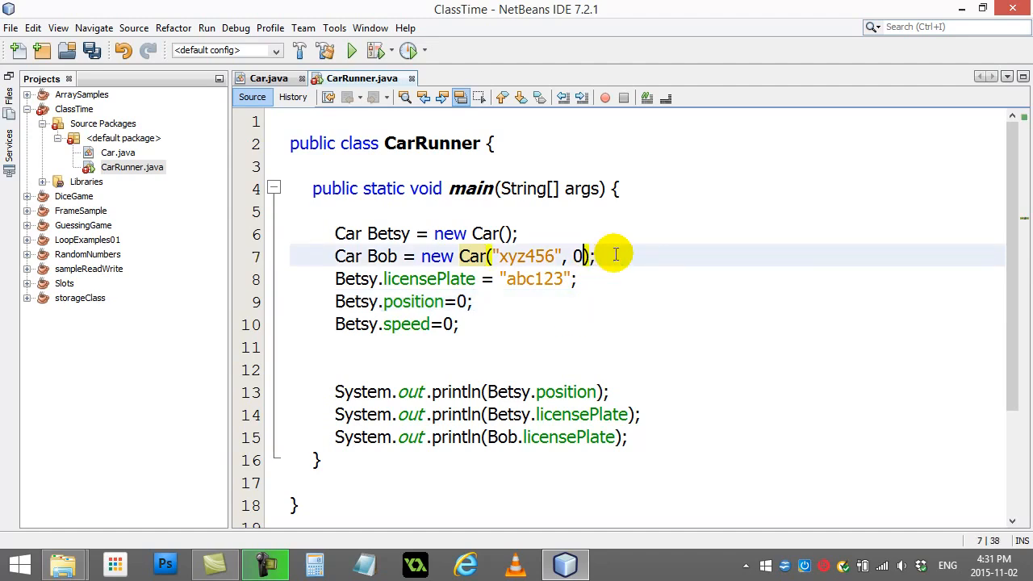
mouse_move(384, 354)
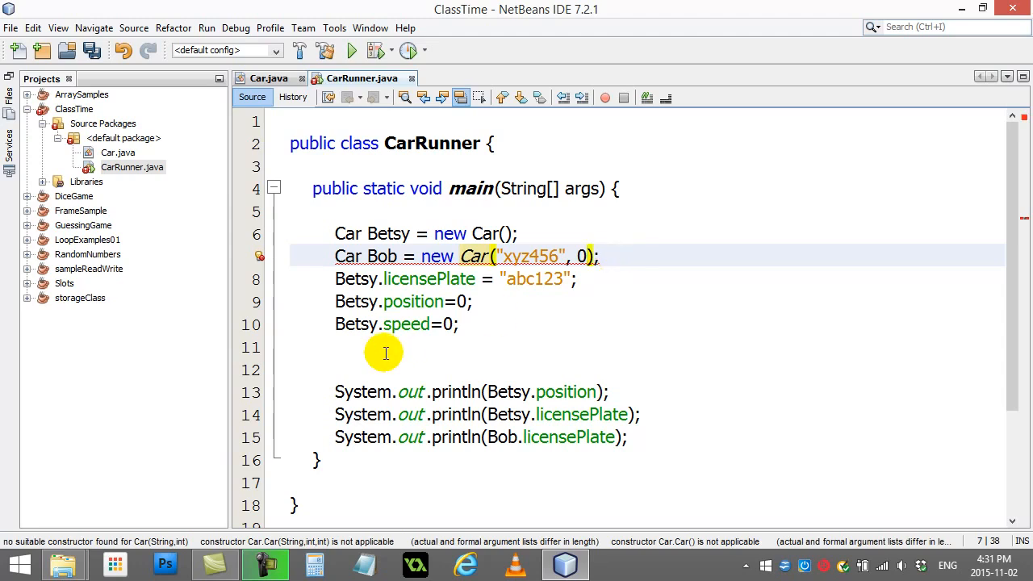
mouse_move(429, 255)
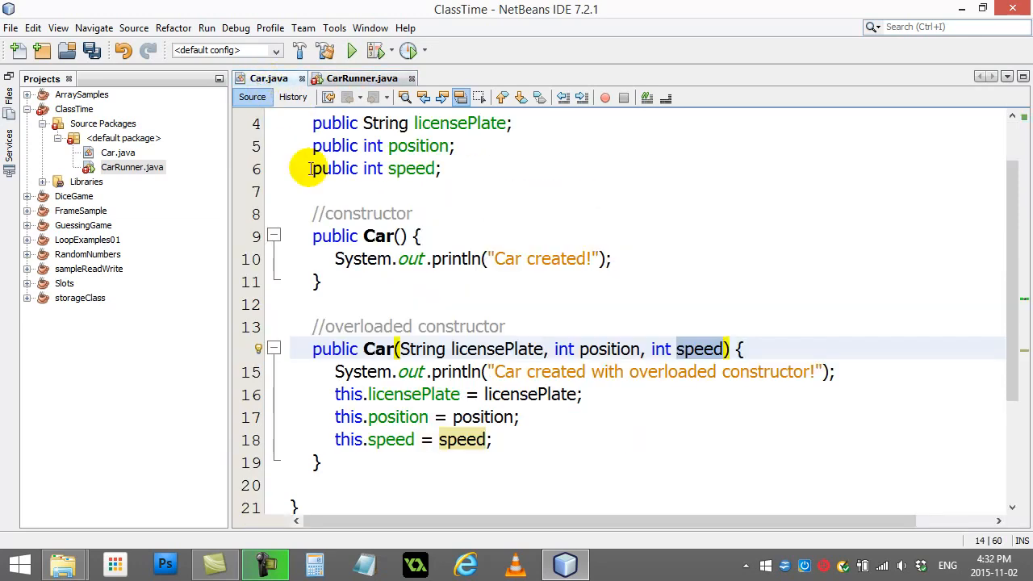
mouse_move(378, 348)
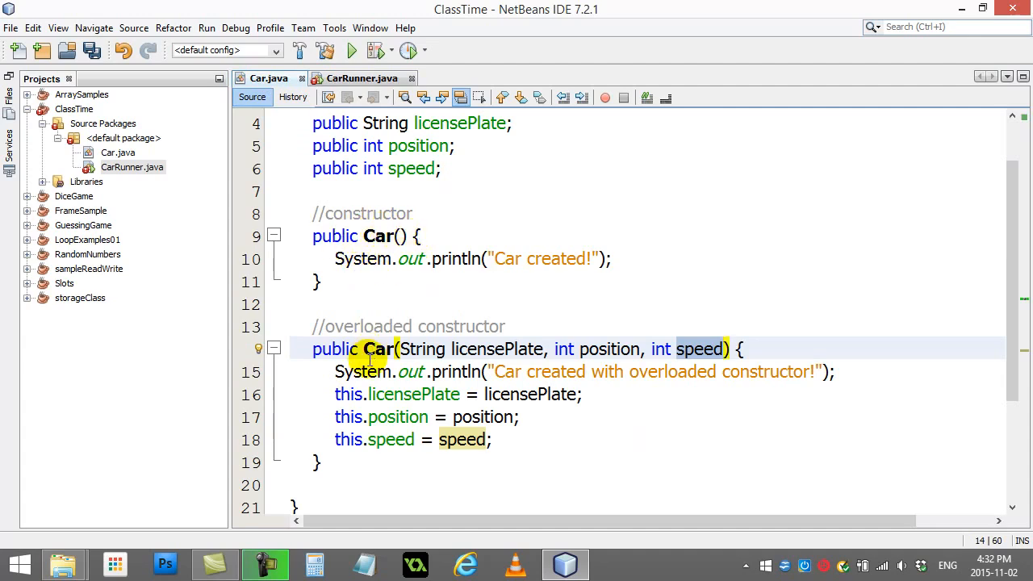
mouse_move(615, 348)
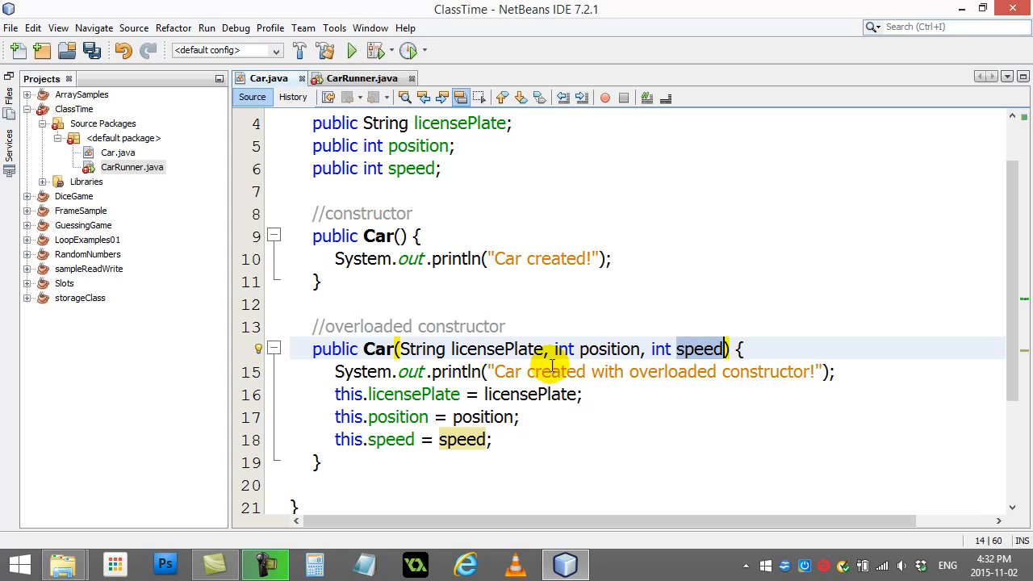
mouse_move(659, 349)
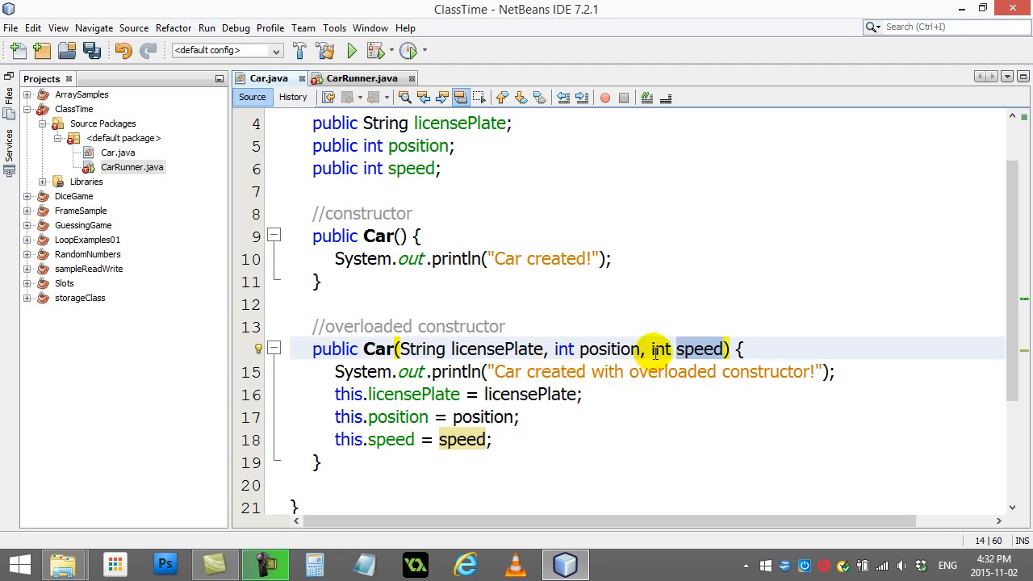
mouse_move(397, 235)
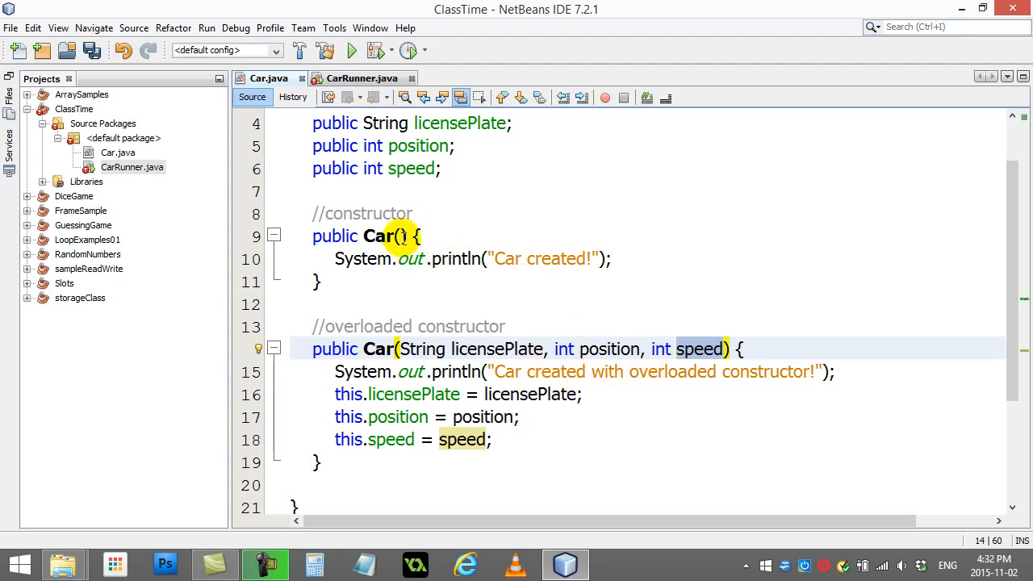
click(381, 78)
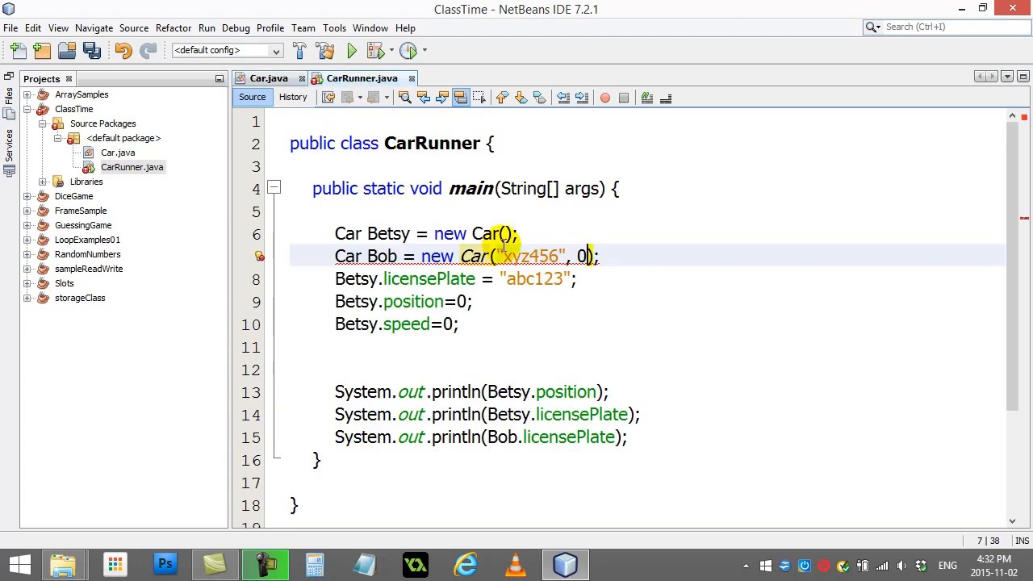
Restore Bob's speed 30, add System.out.println(Bob.speed); and run to see xyz456 and 30
text(, 30)
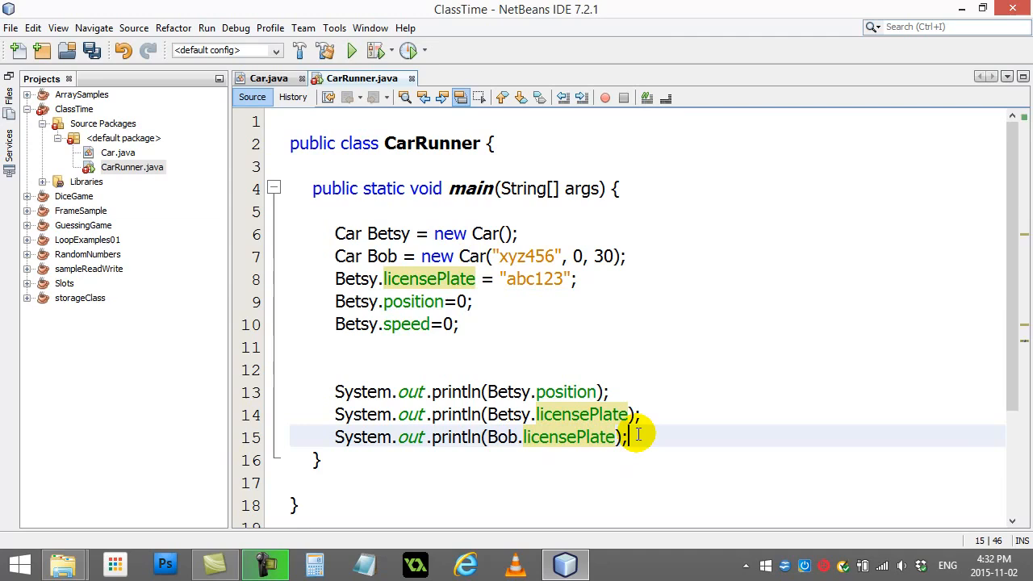
text(System.out.p)
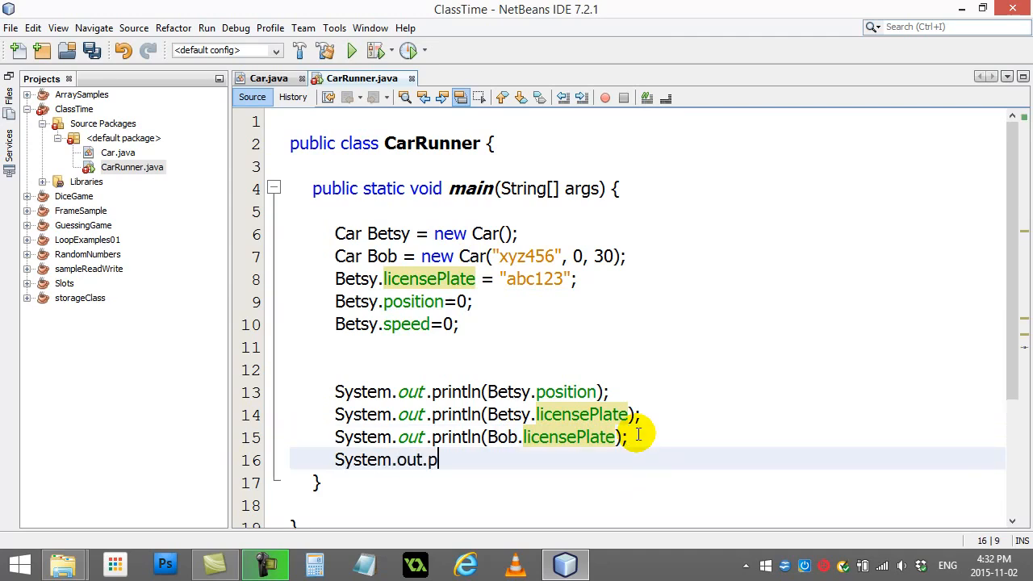
text(rintln(Bob)
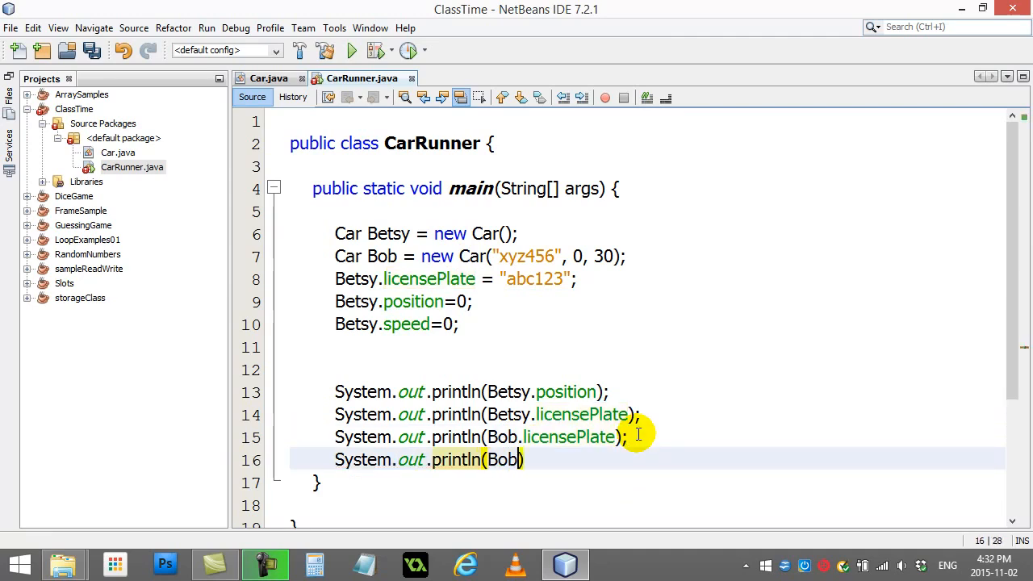
text(.)
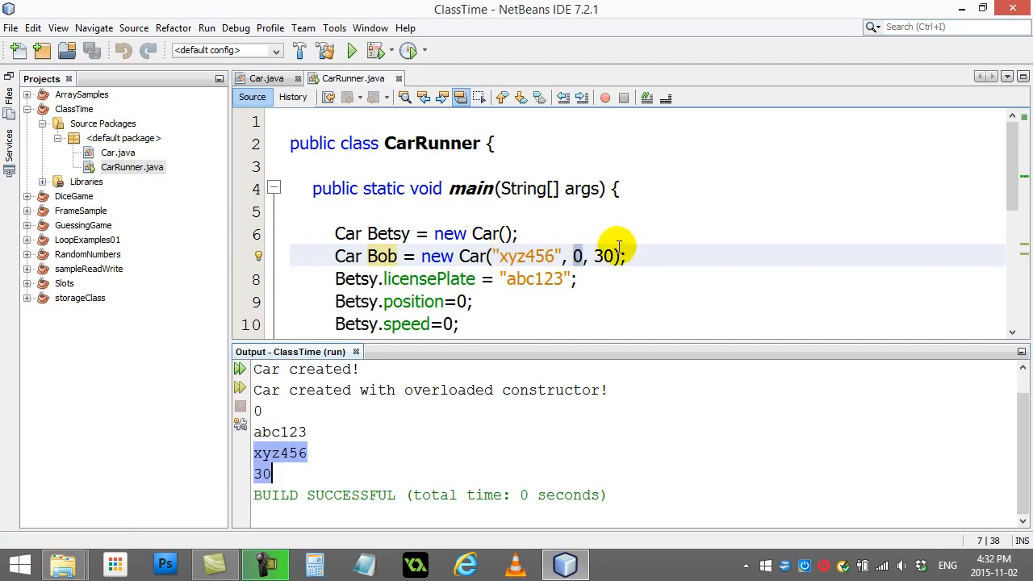
mouse_move(345, 277)
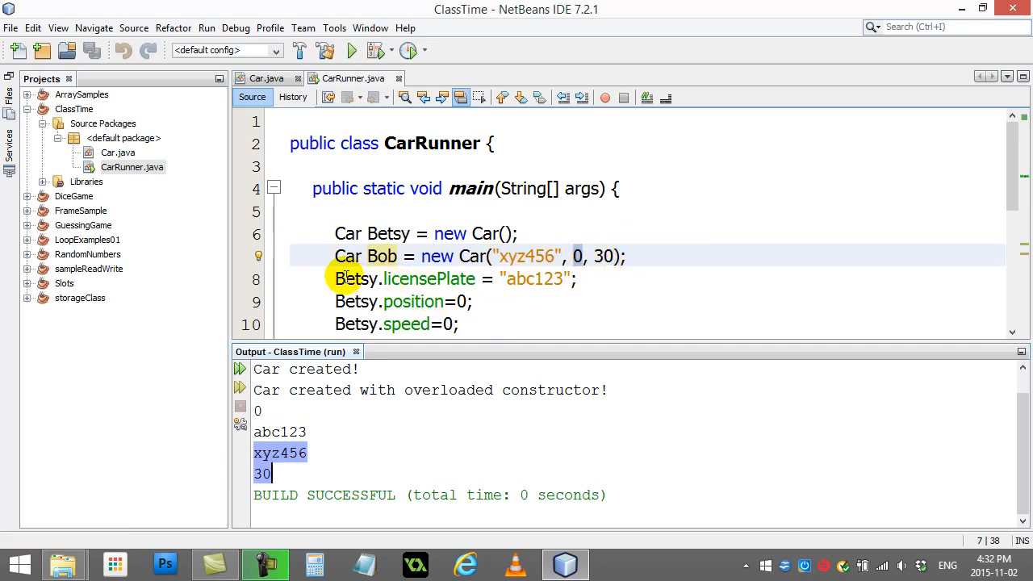
drag(334, 278, 460, 323)
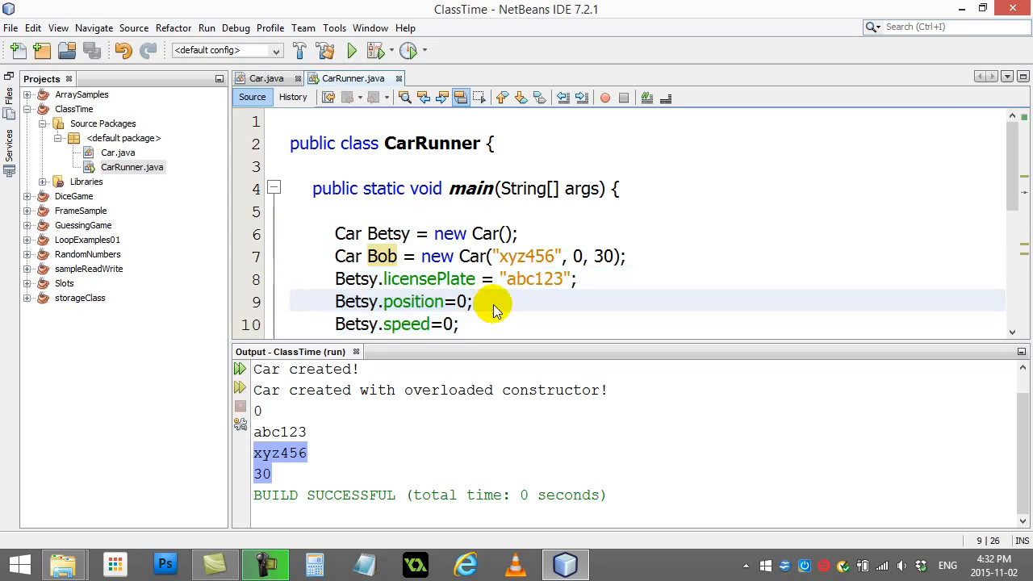
click(473, 302)
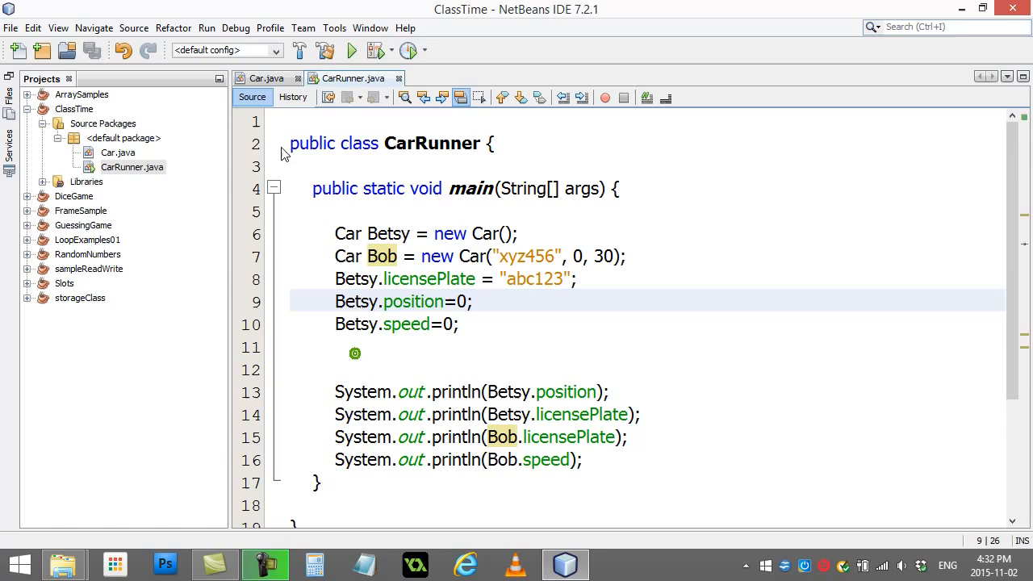
Restore the overloaded Car constructor's parameters: licensePlate, int position, int speed
click(266, 78)
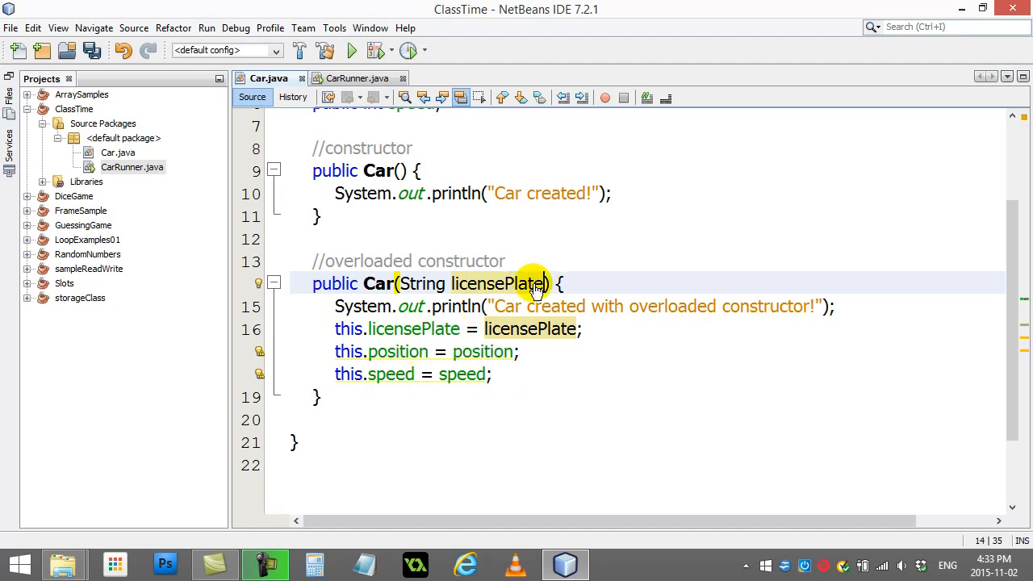
text(, int position, int speed)
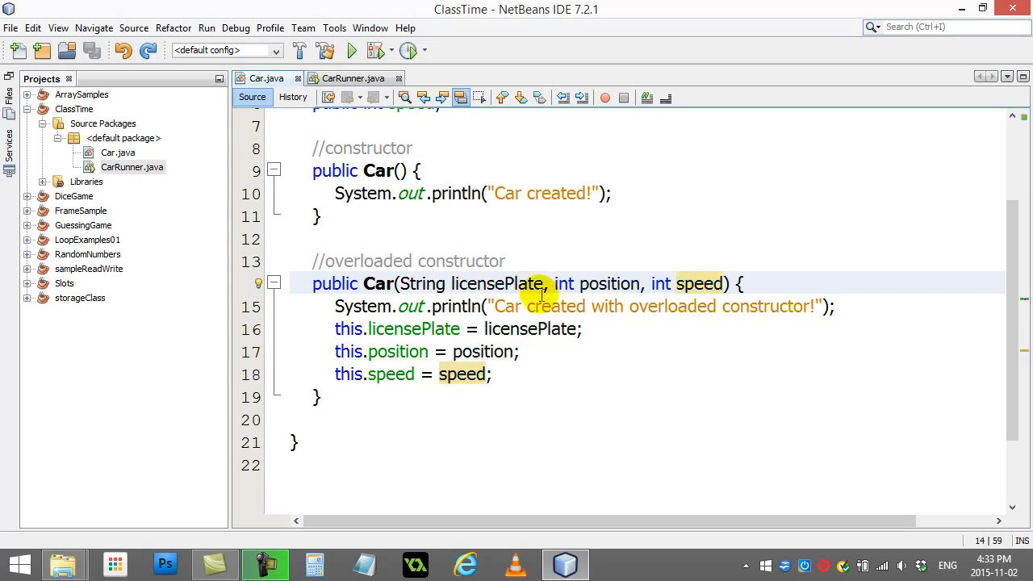